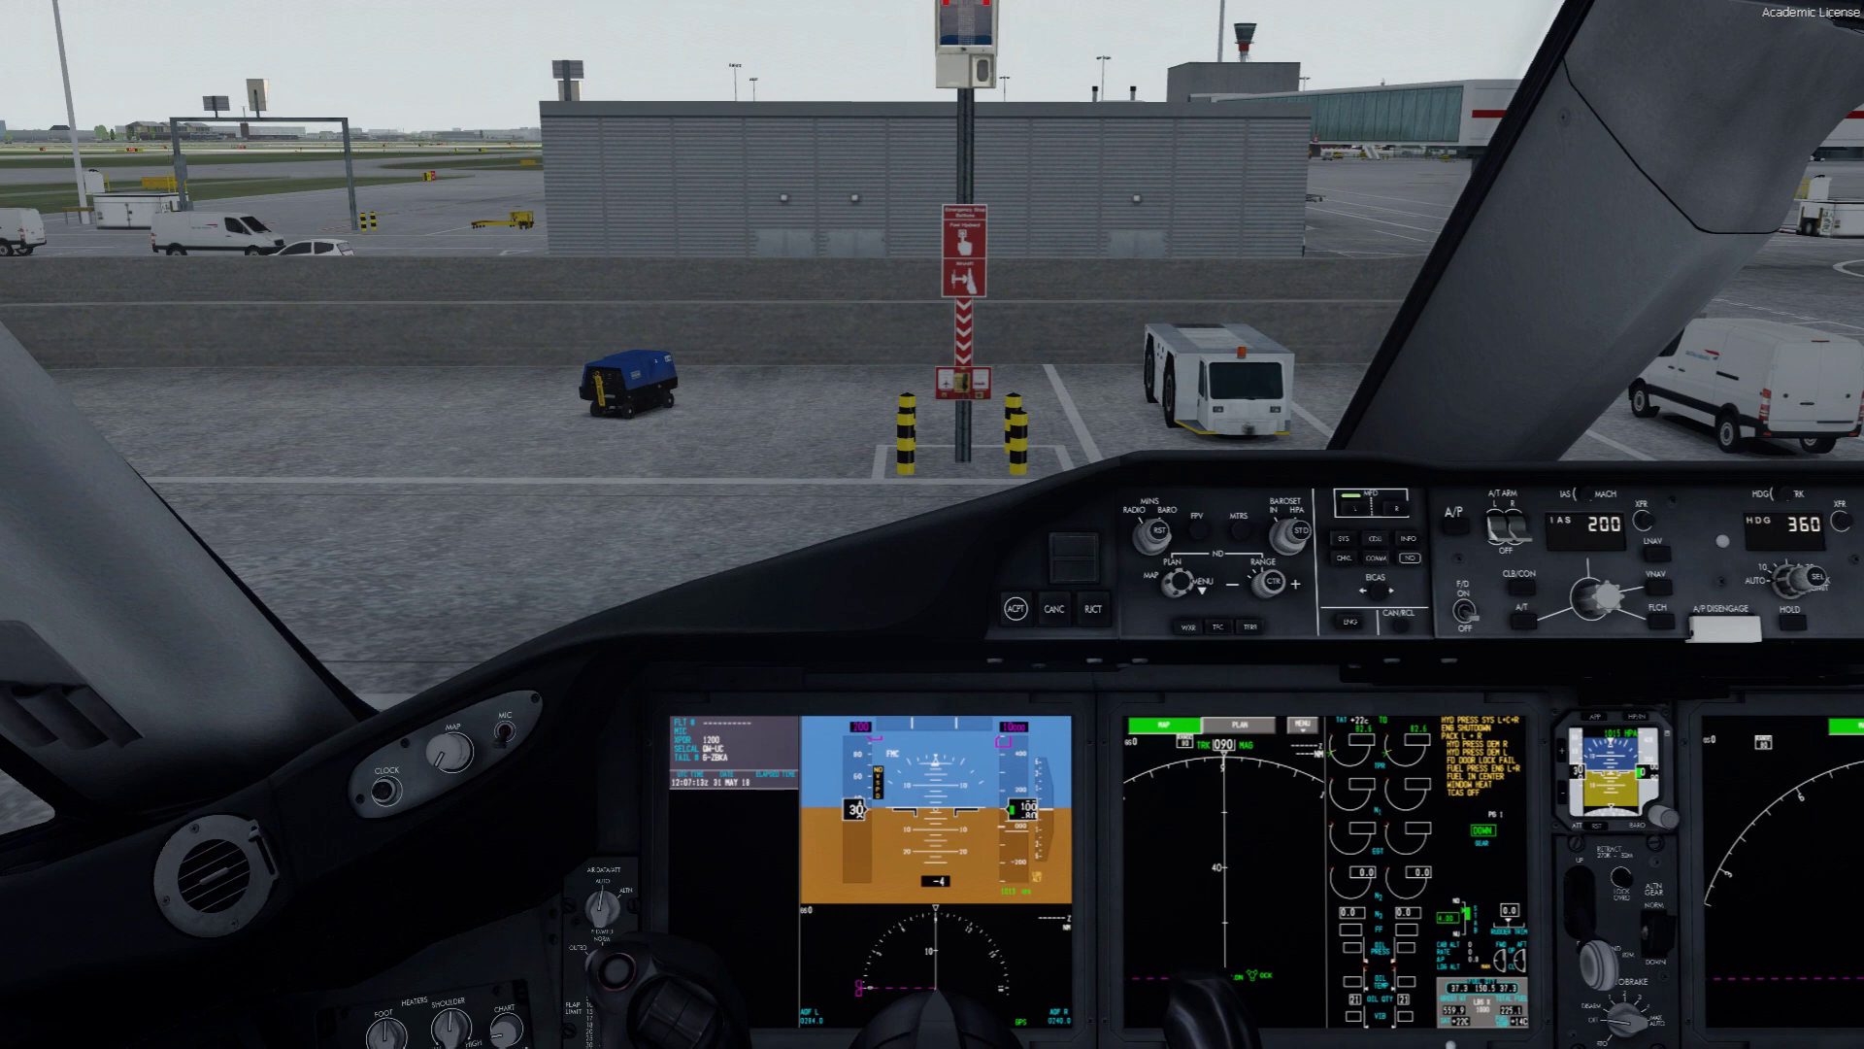
pyautogui.moveTo(289, 639)
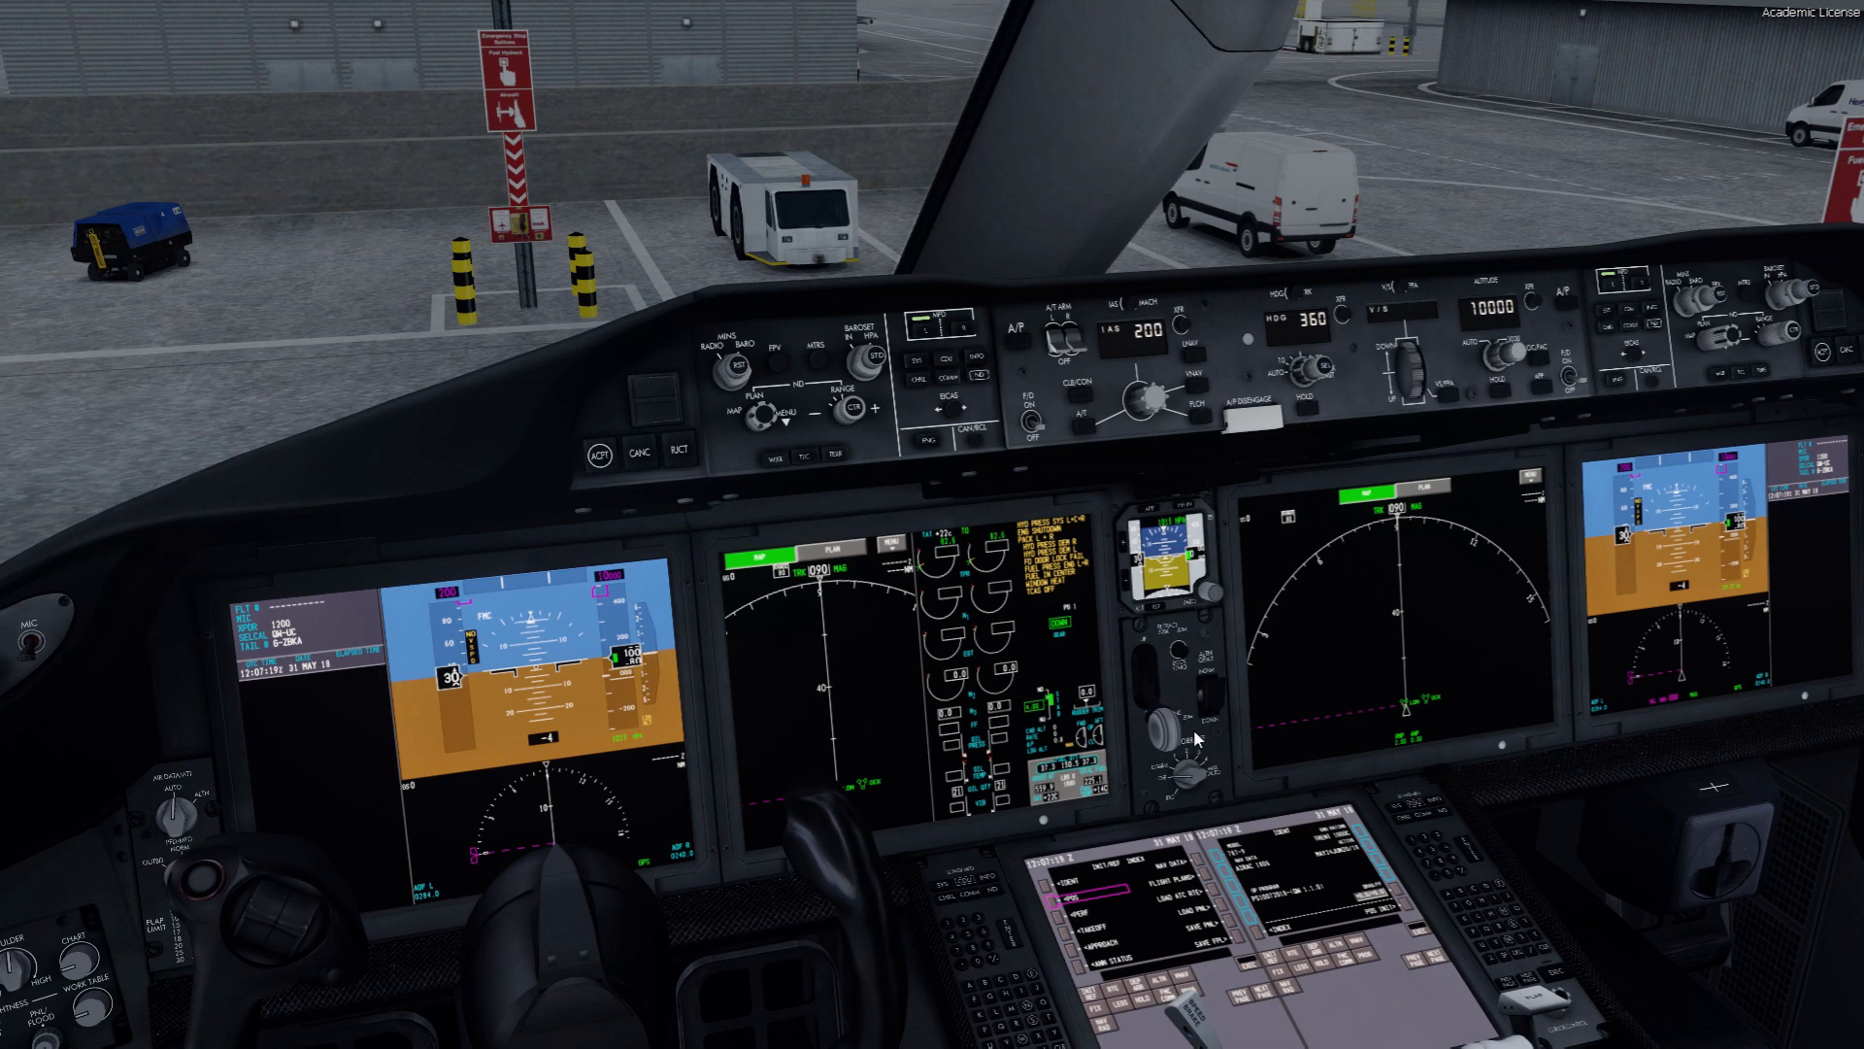
pyautogui.moveTo(695, 851)
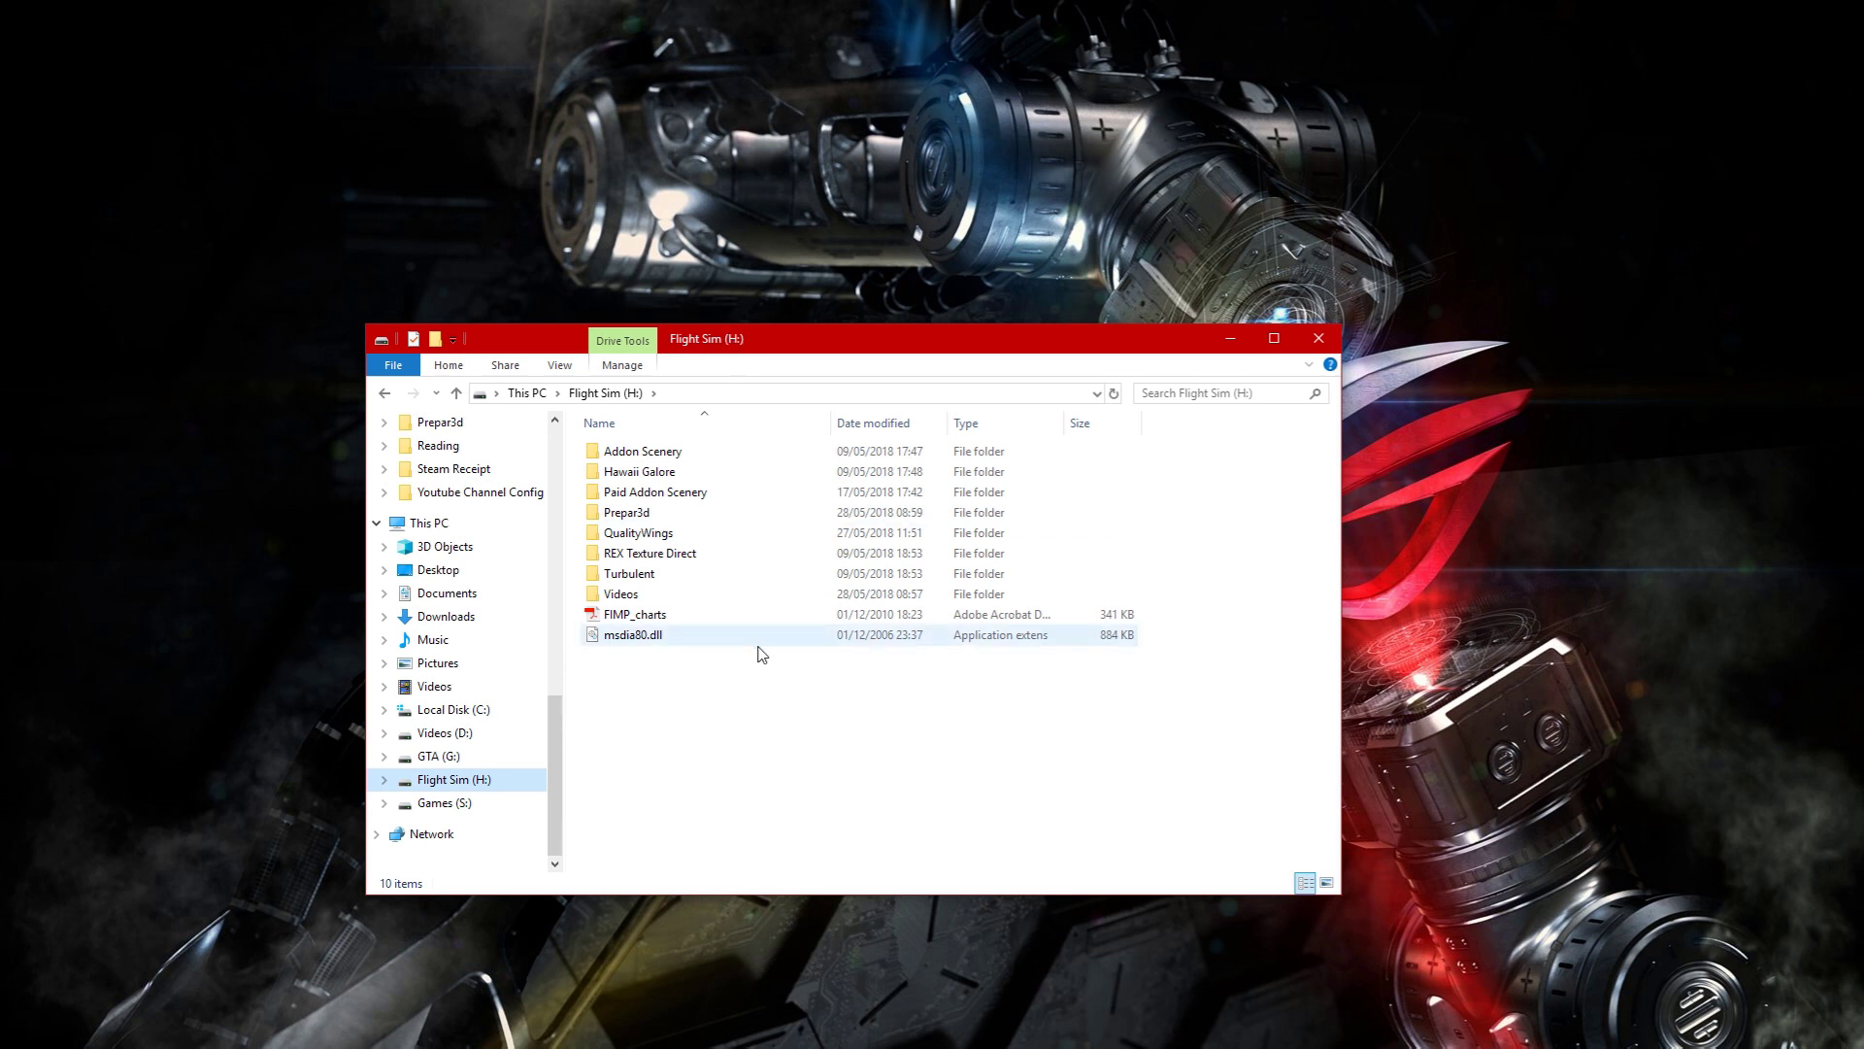
pyautogui.moveTo(798, 598)
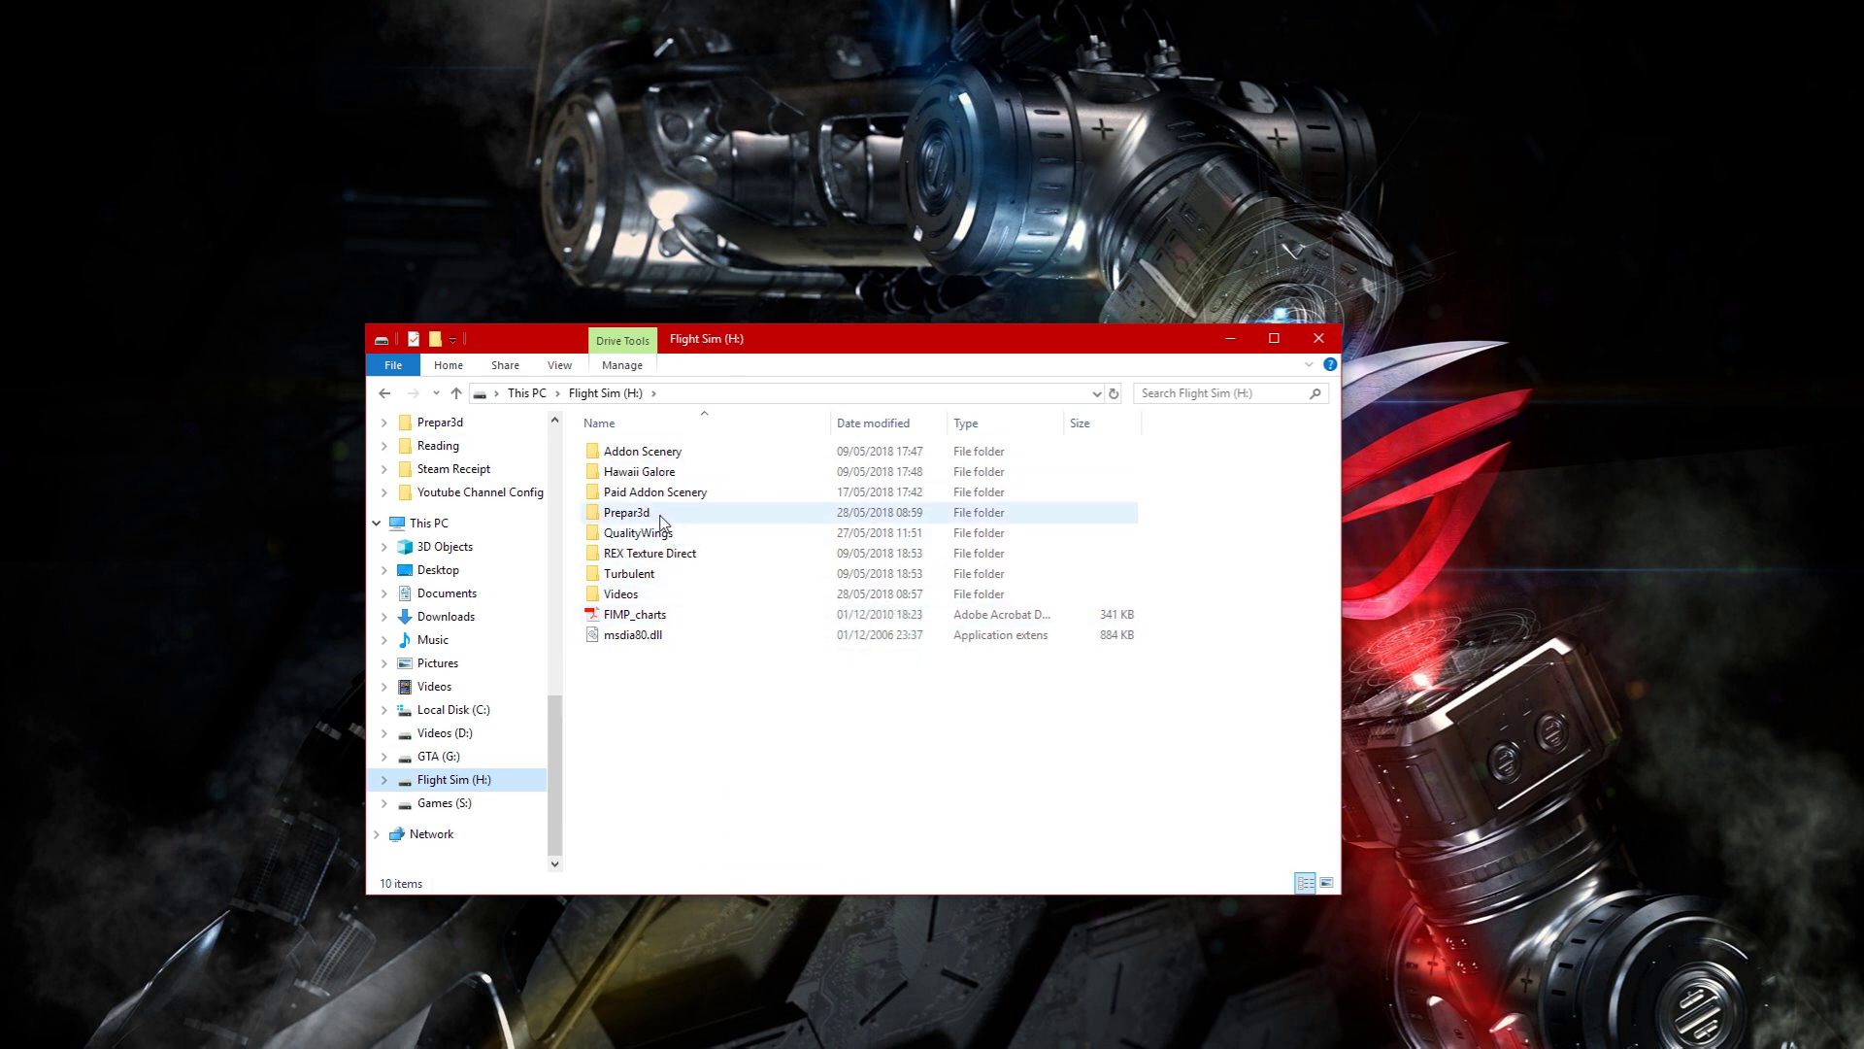
# - Navigate into Prepar3d, then SimObjects, then the Airplanes folder
pyautogui.doubleClick(627, 513)
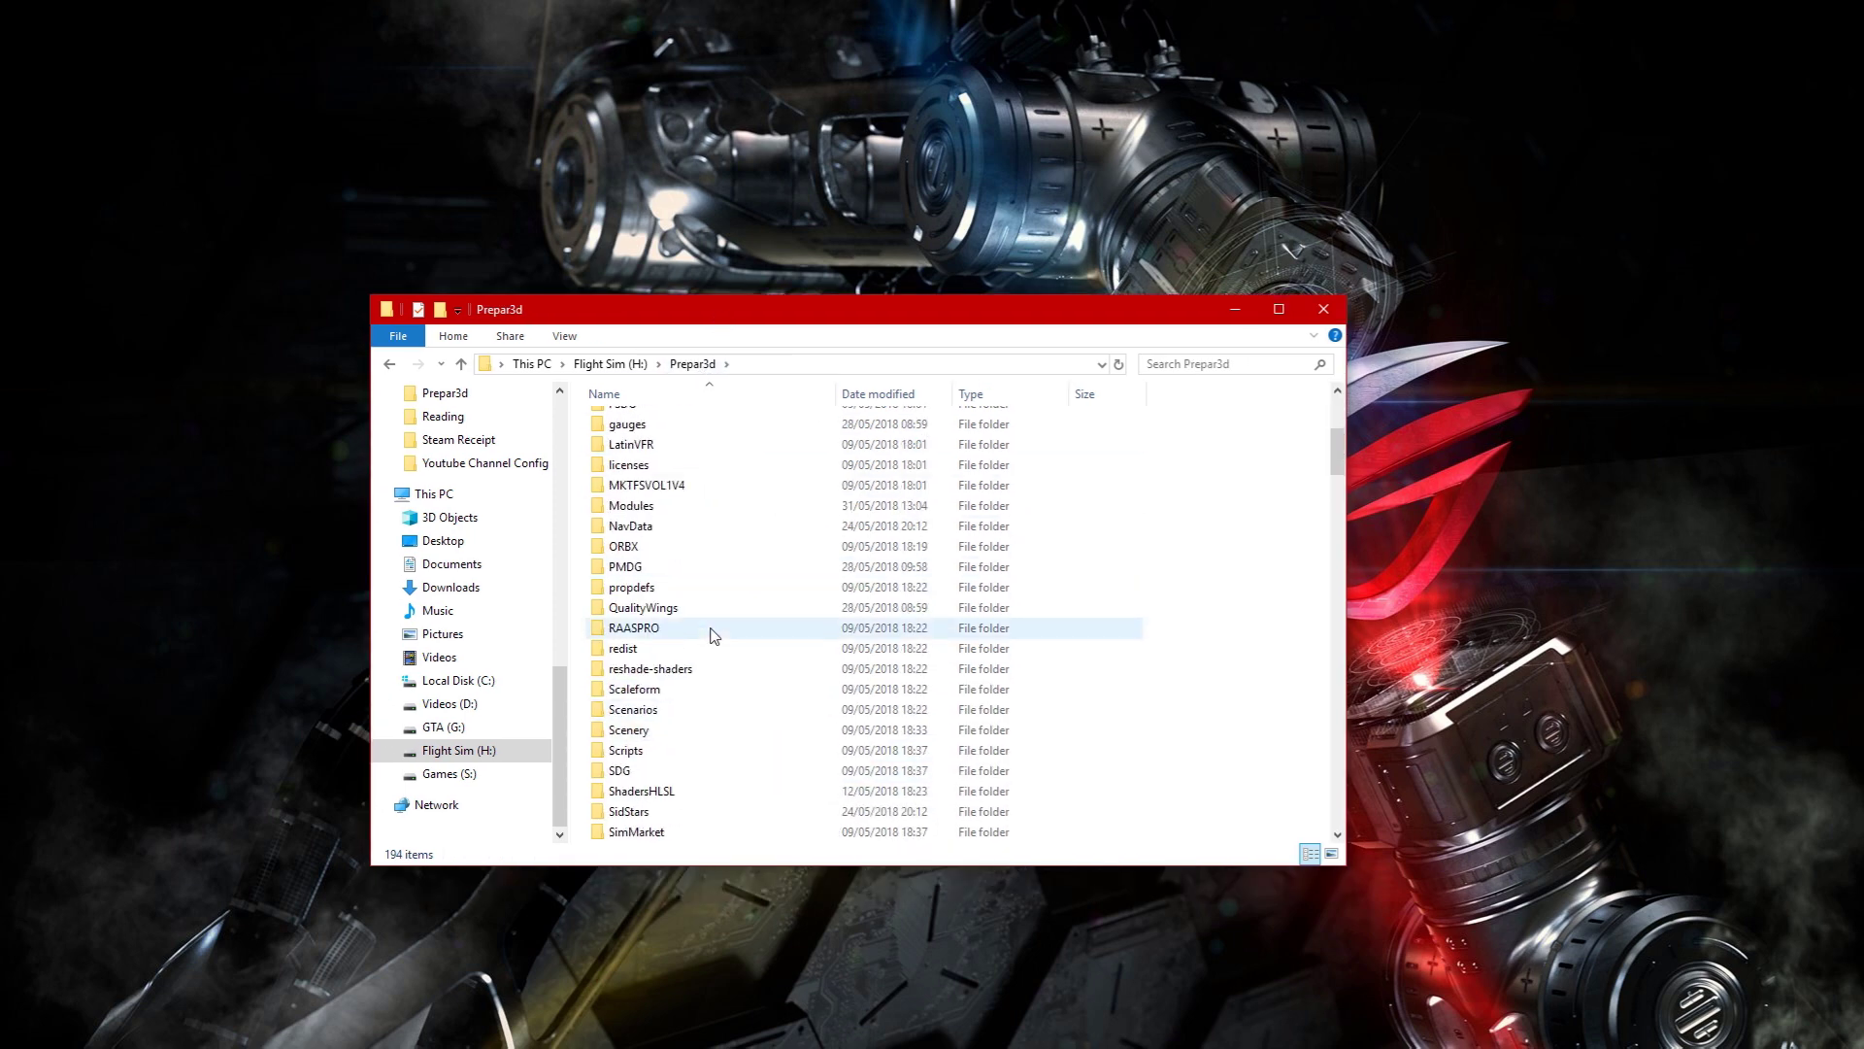
pyautogui.click(655, 811)
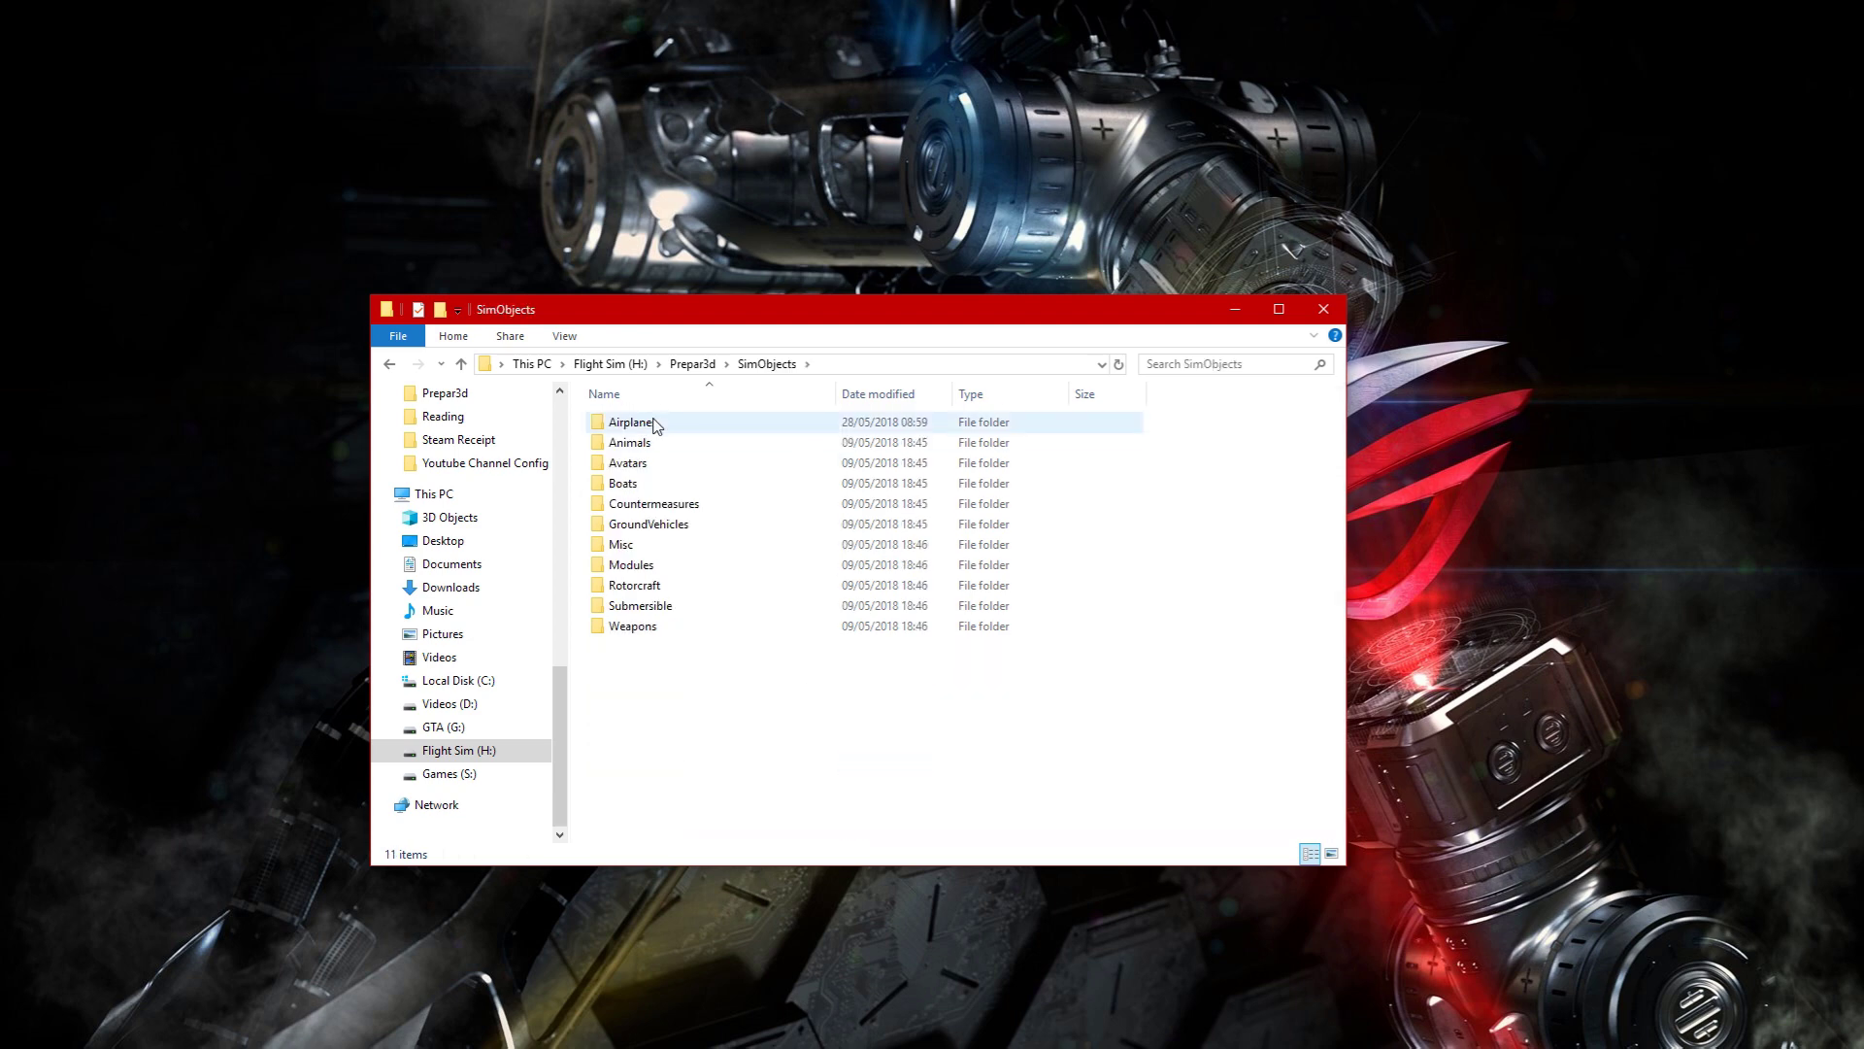
pyautogui.doubleClick(629, 422)
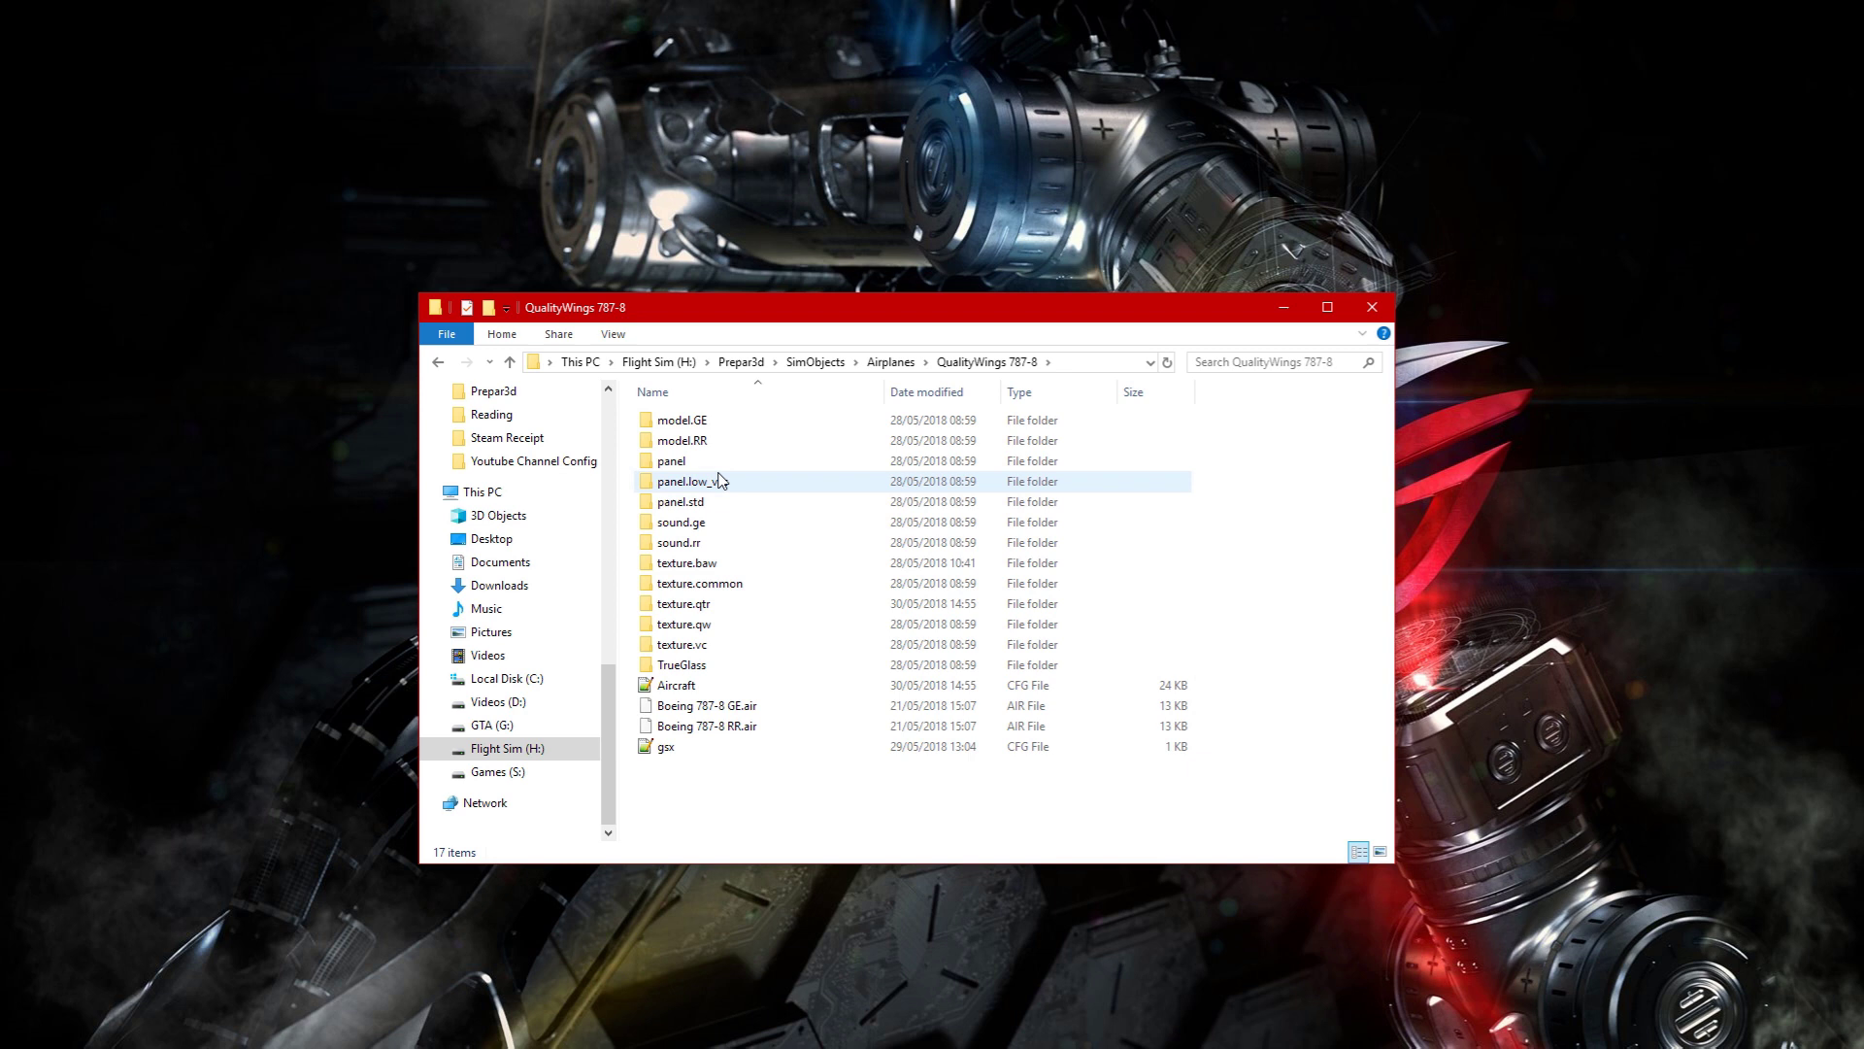
# - Rename the 787-8's panel folder to panel.hires
pyautogui.rightClick(670, 462)
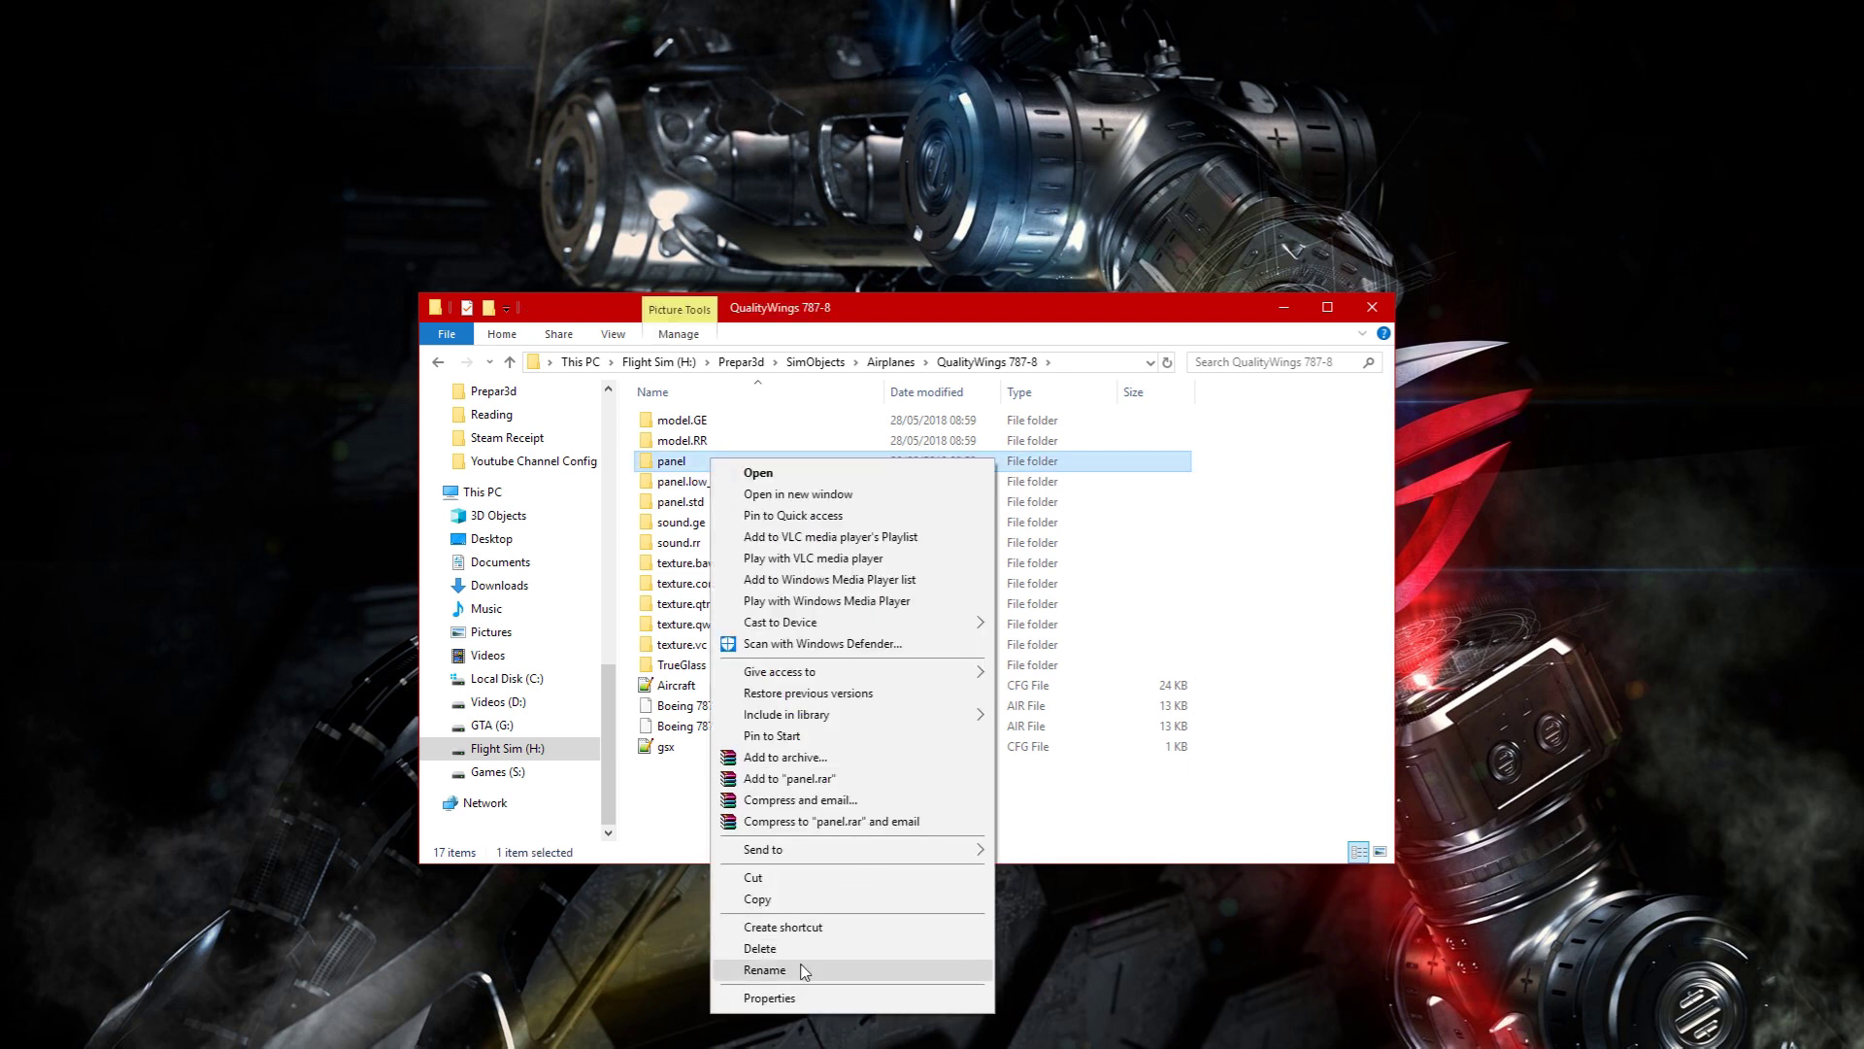
pyautogui.click(765, 969)
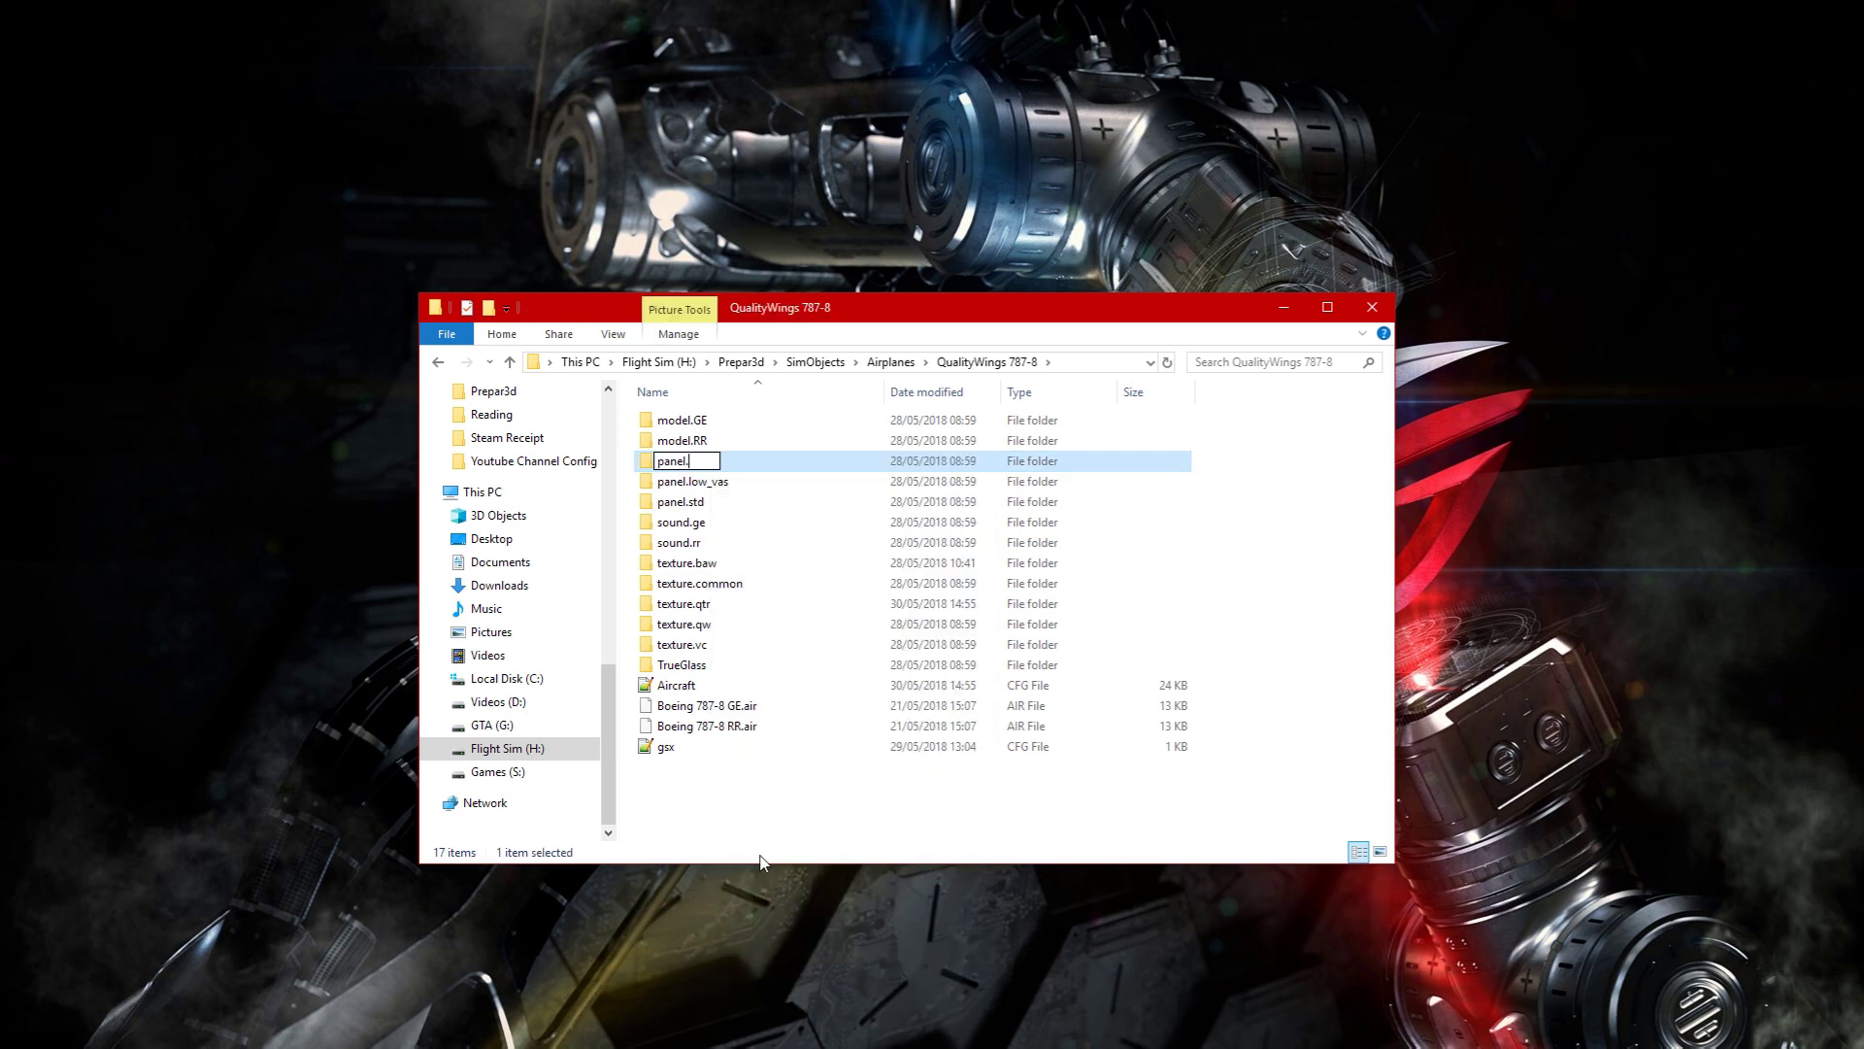
pyautogui.write('hires')
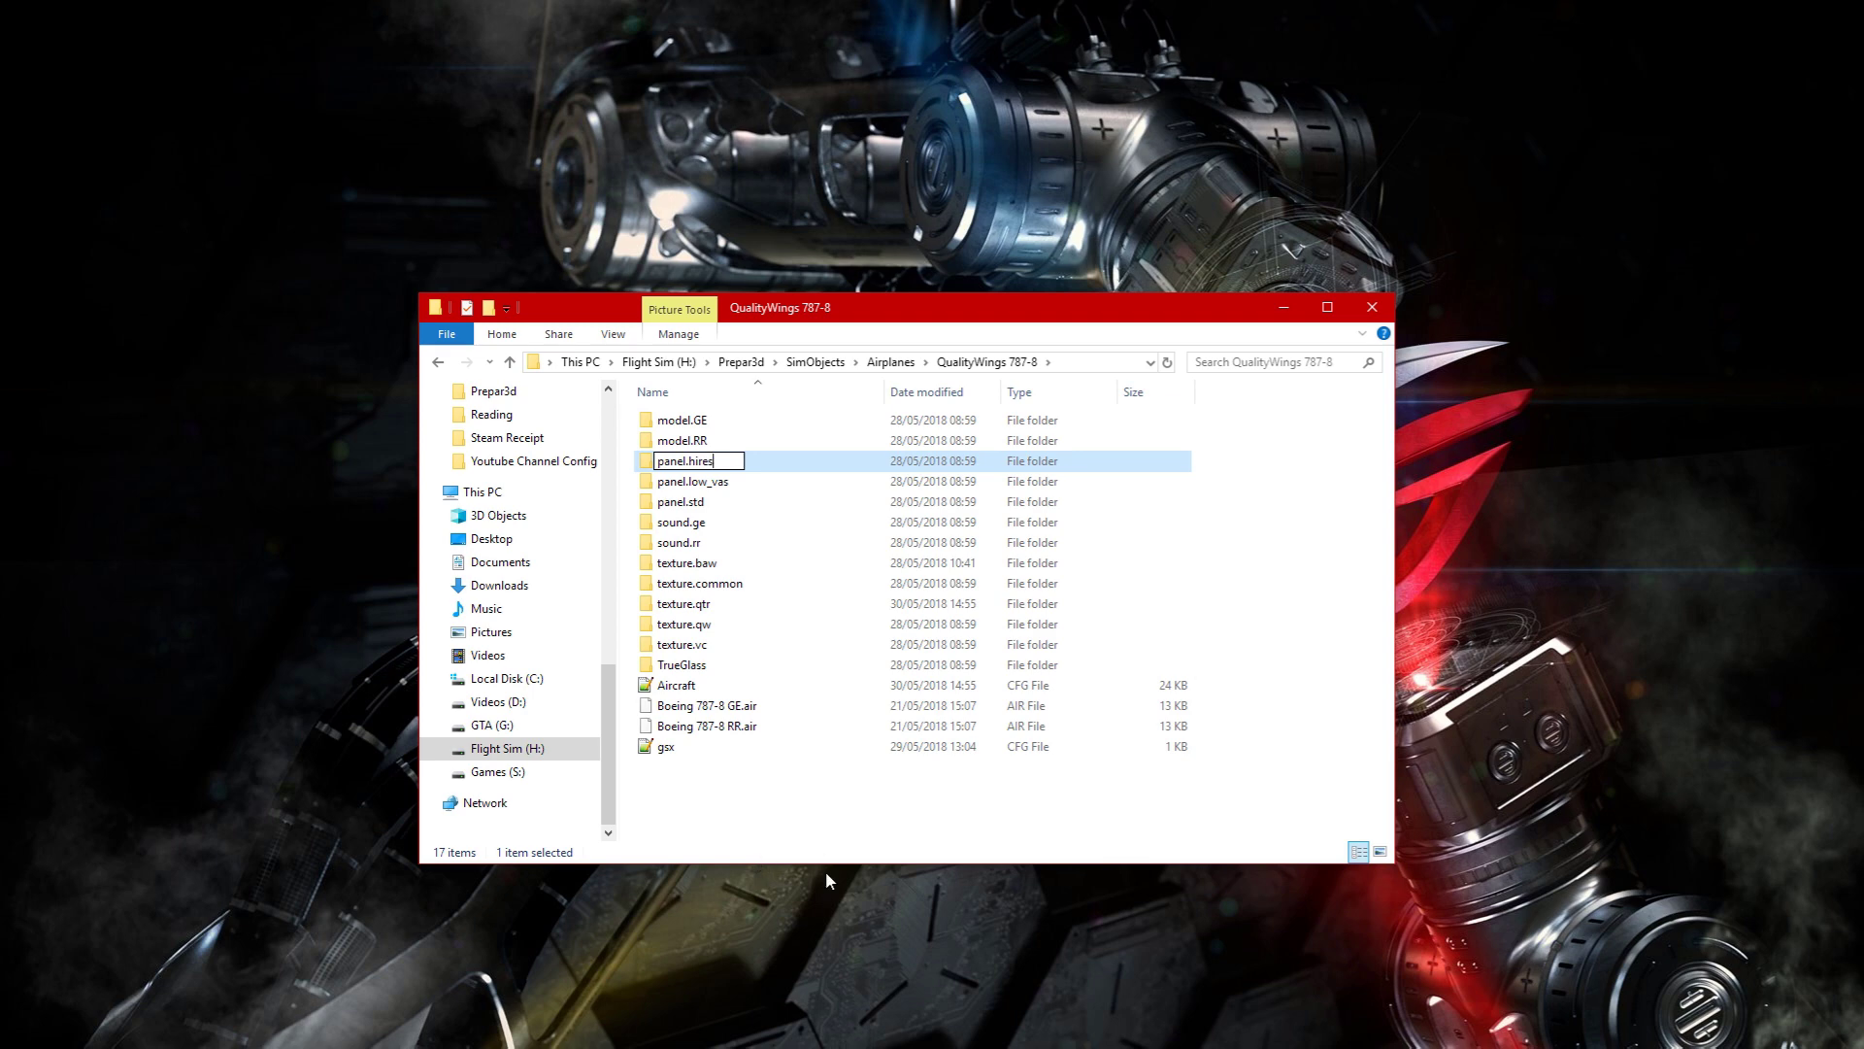
# - Rename the panel.std folder to panel so it becomes the active panel
pyautogui.rightClick(679, 501)
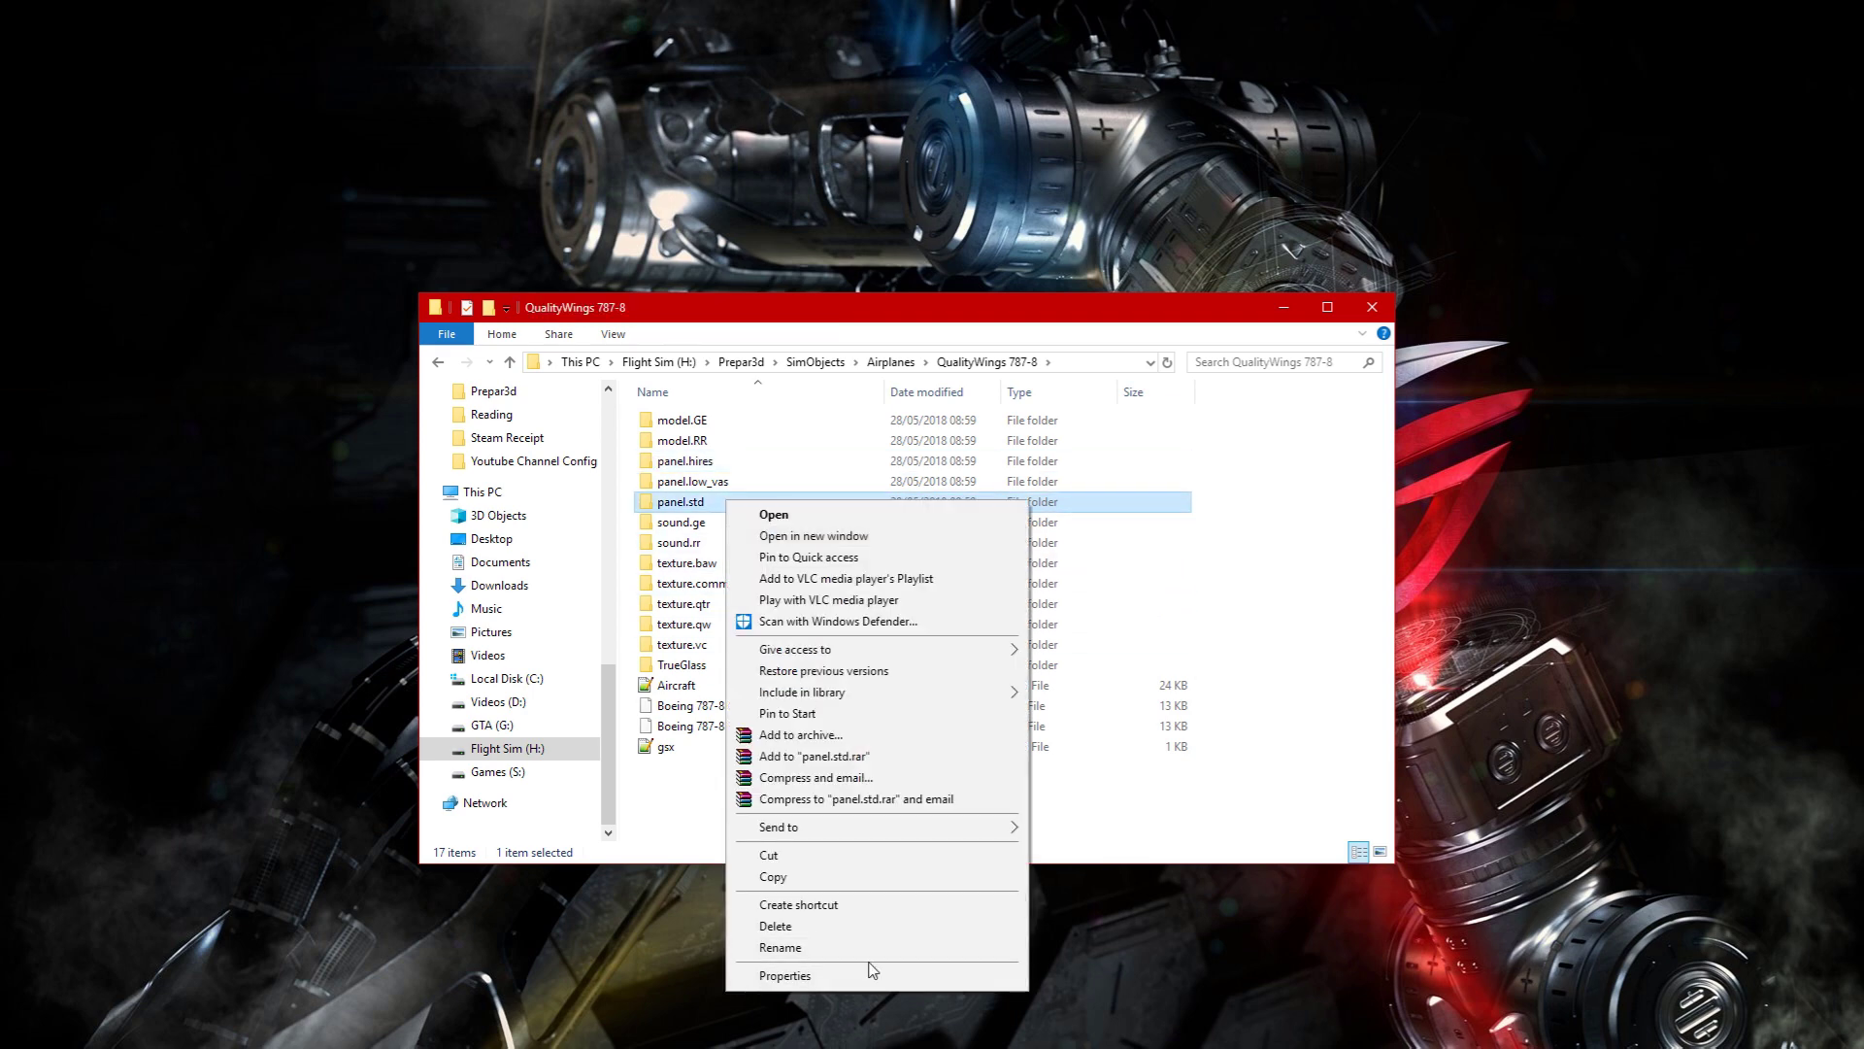
pyautogui.click(779, 945)
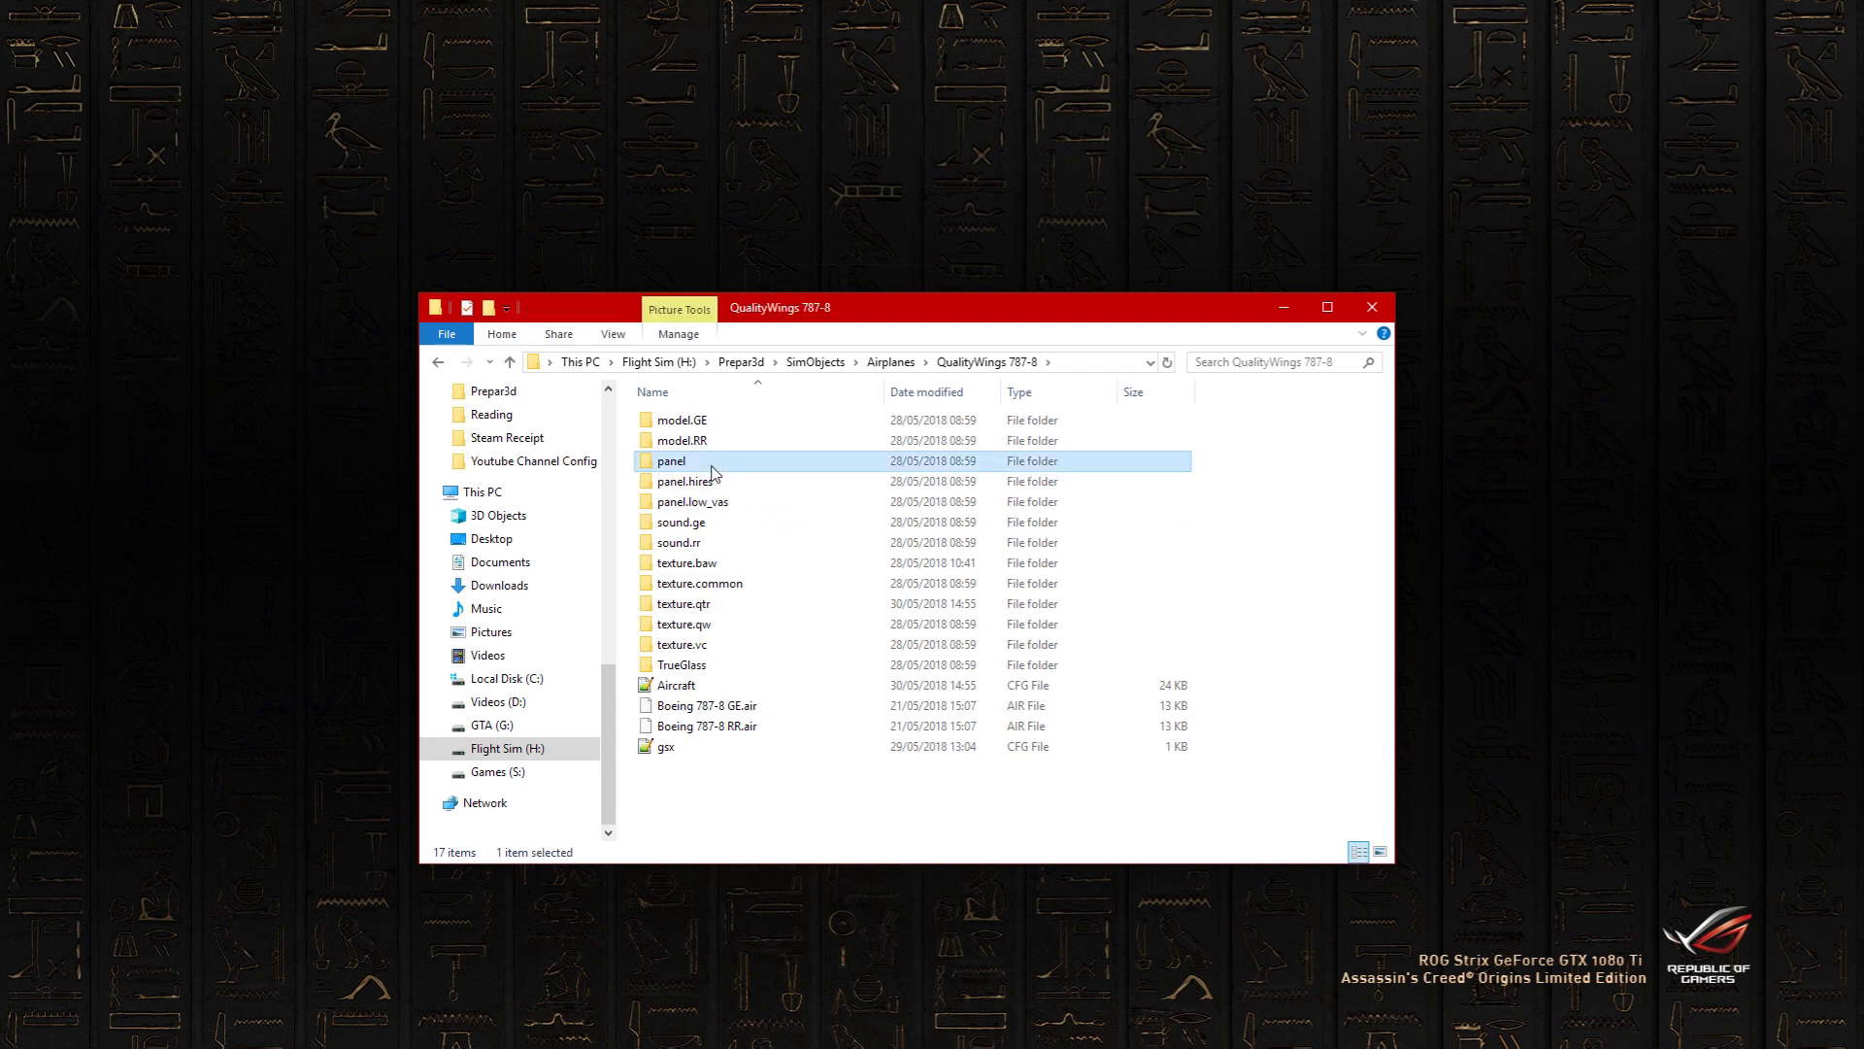
pyautogui.click(693, 501)
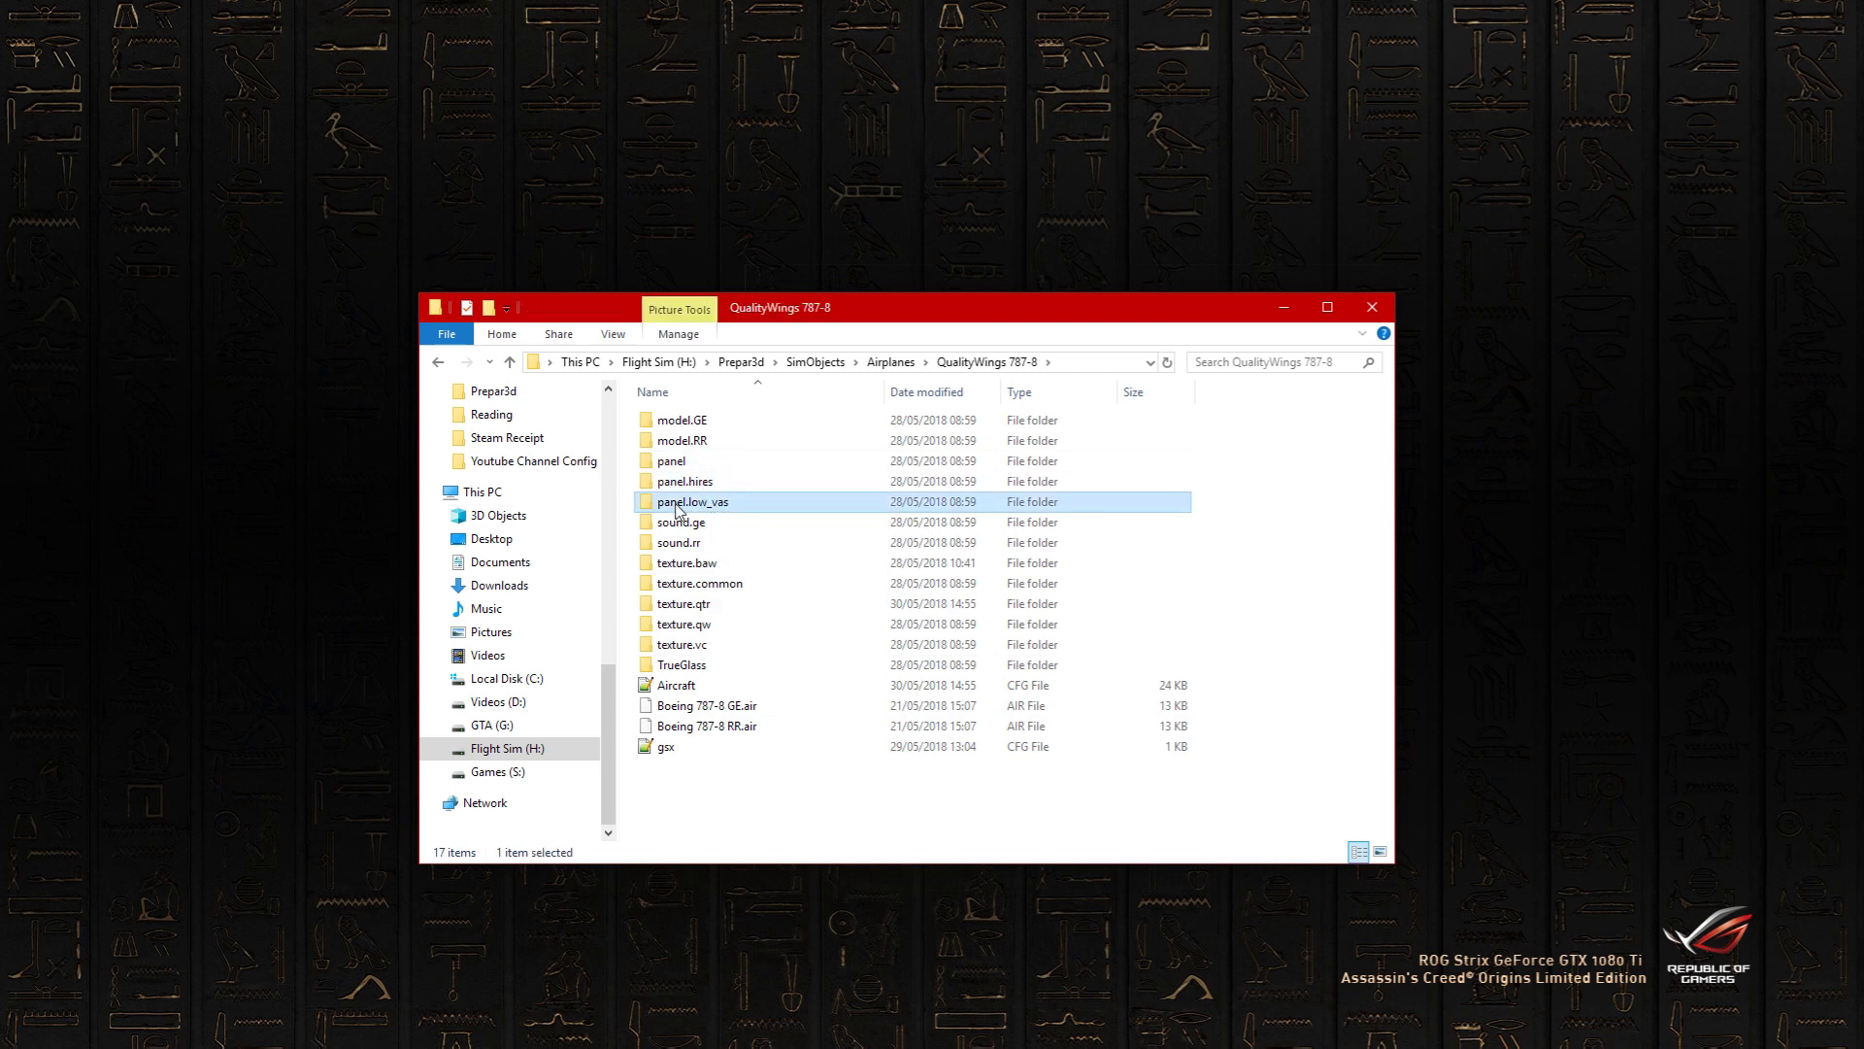
pyautogui.moveTo(750, 516)
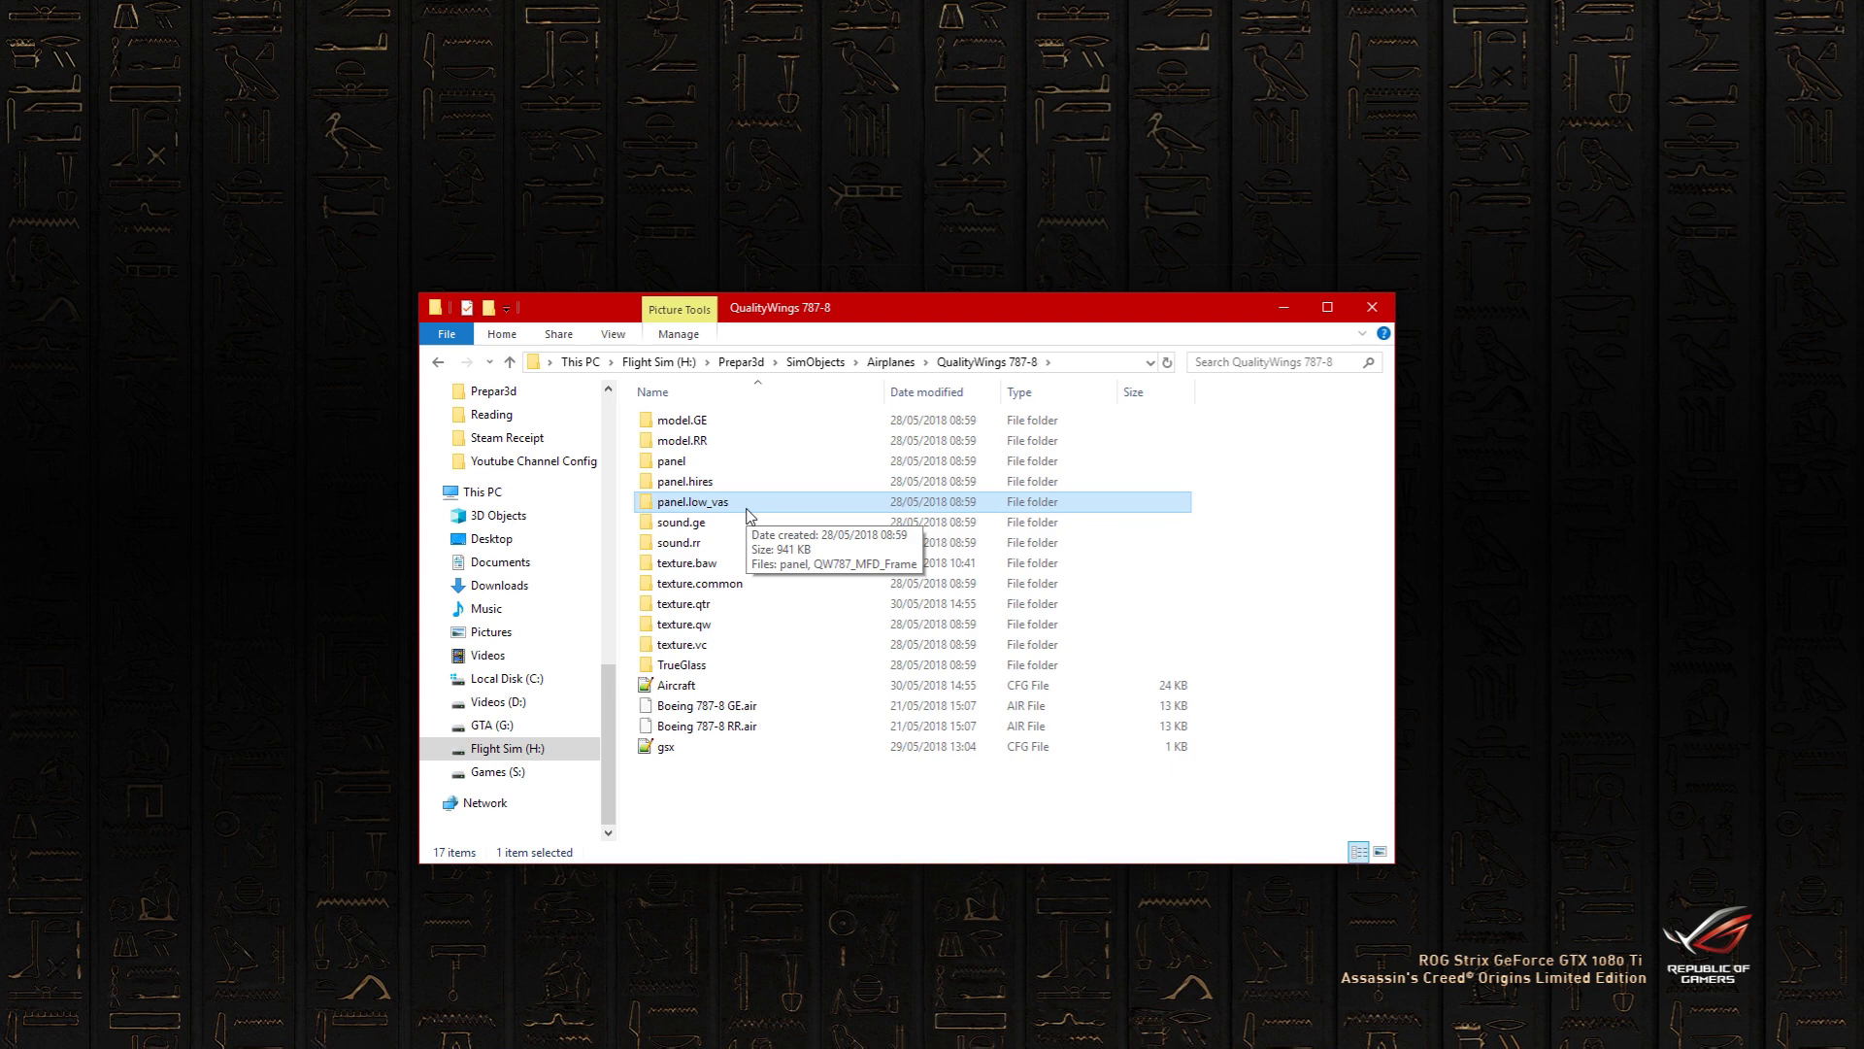
pyautogui.doubleClick(691, 501)
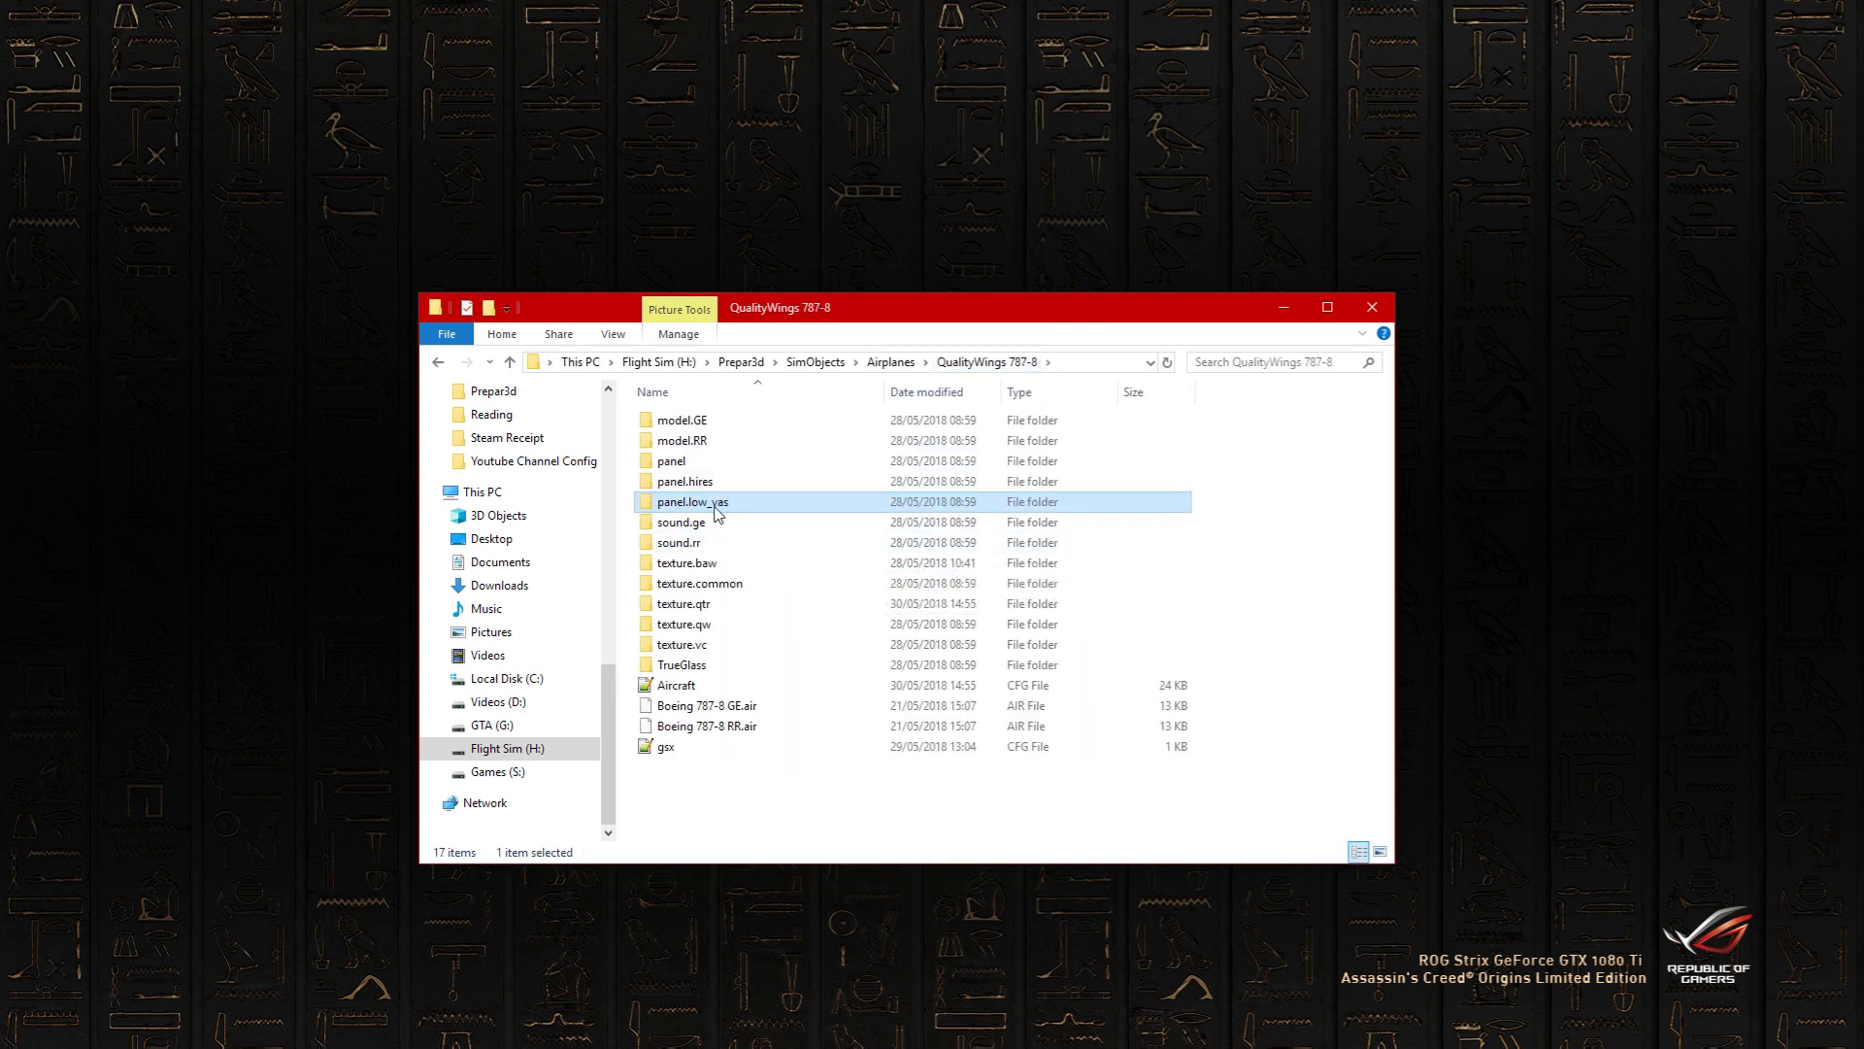
pyautogui.moveTo(689, 501)
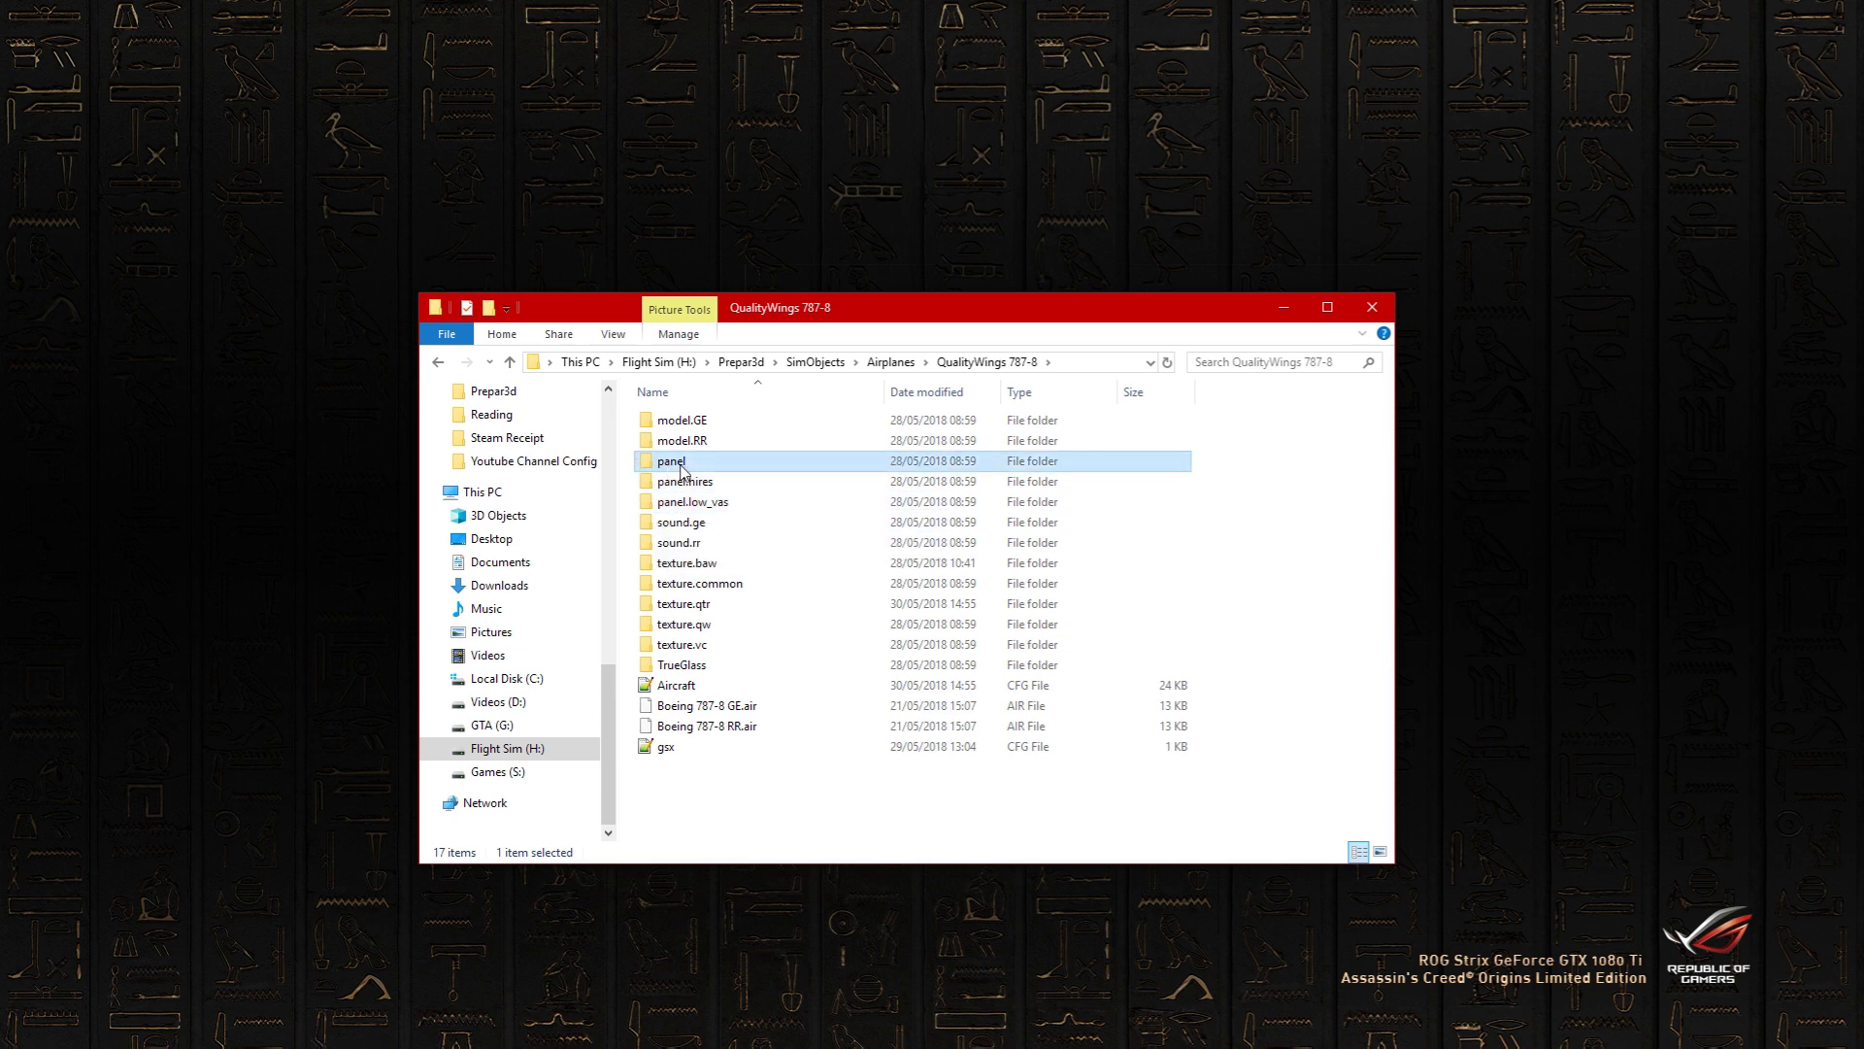
pyautogui.moveTo(680, 466)
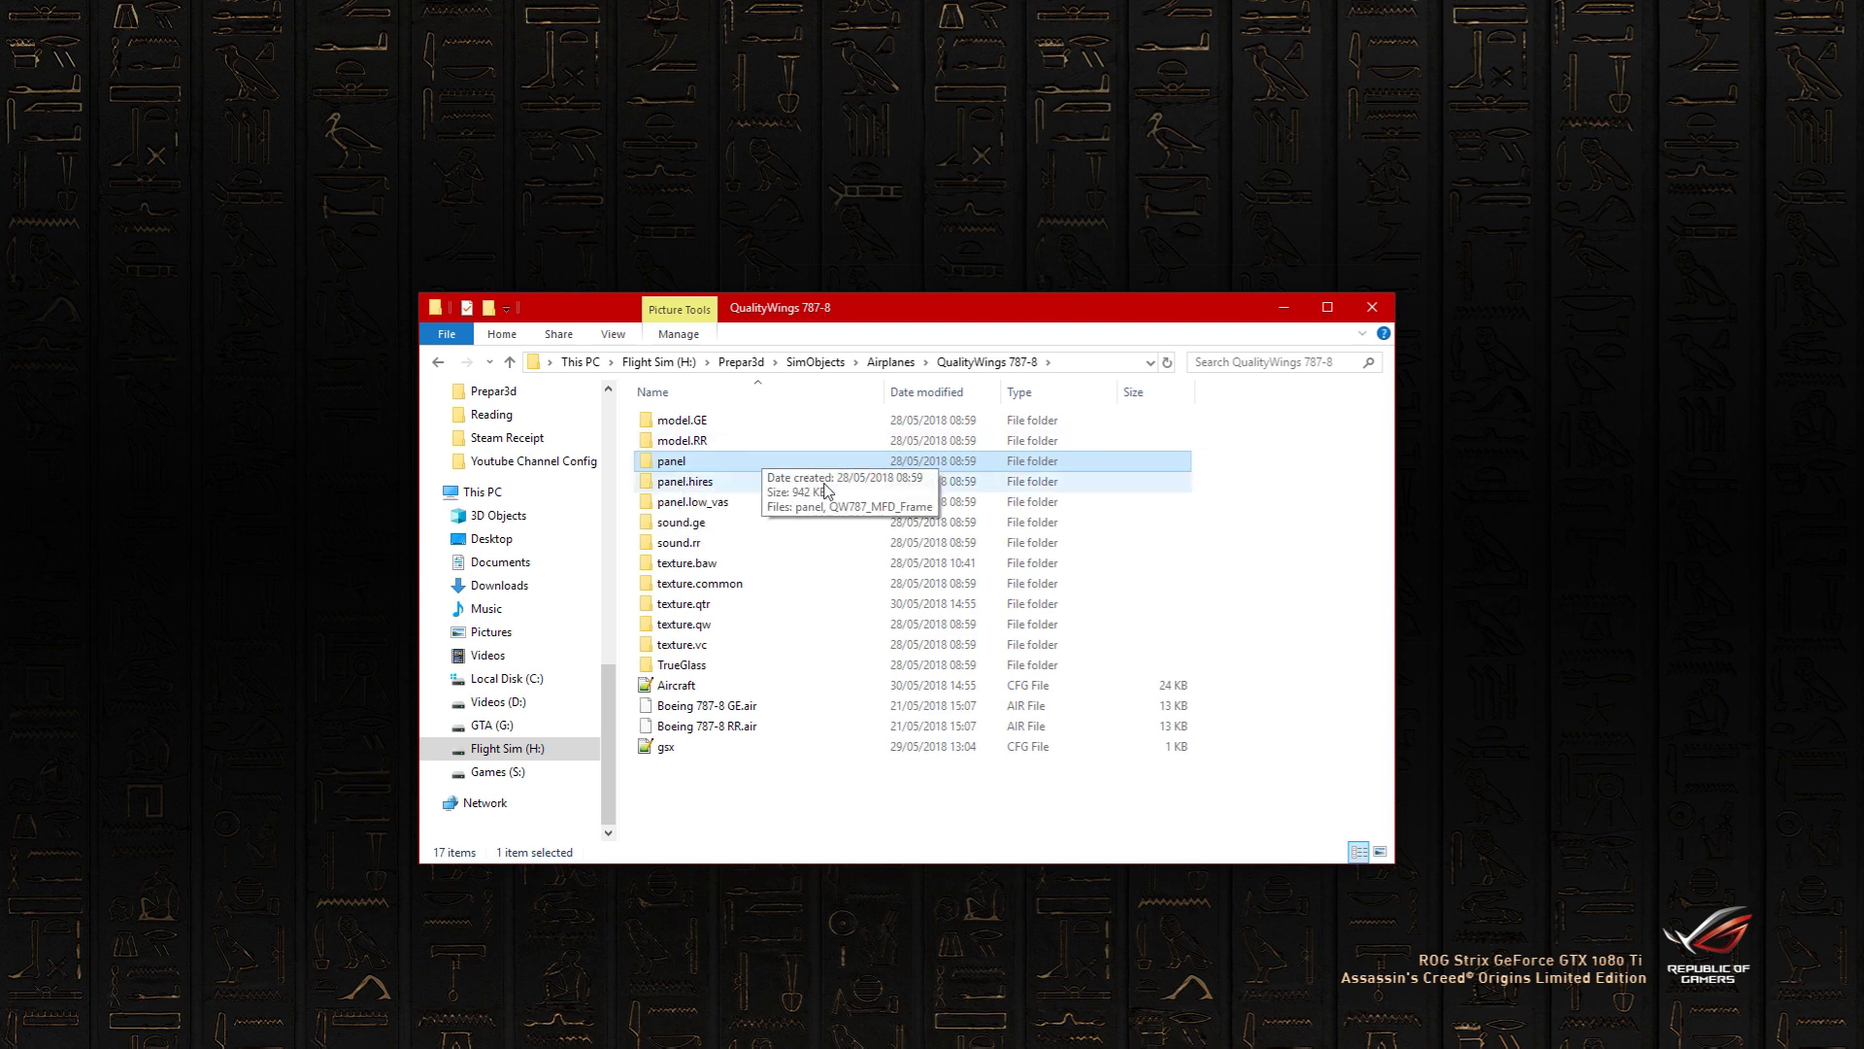
# - Rename the original panel folder to panel.std, ready to swap panel.hires back in
pyautogui.click(670, 460)
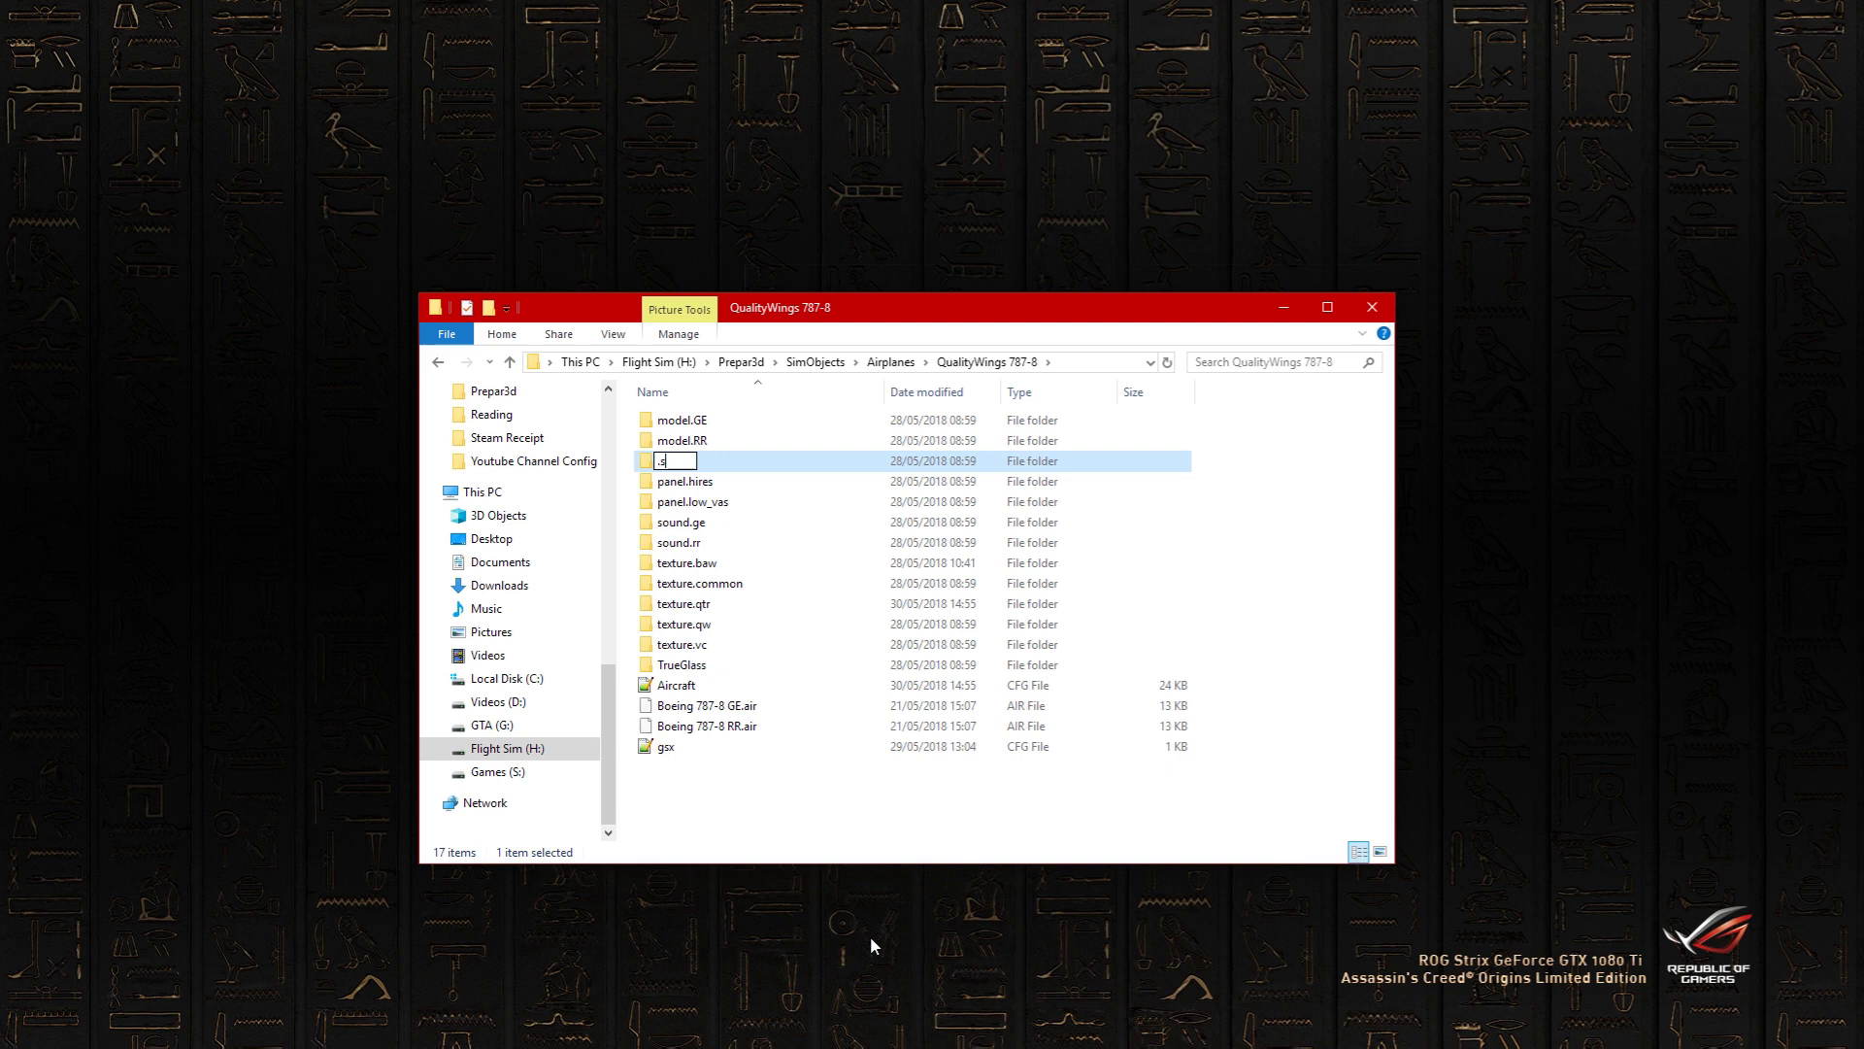
pyautogui.write('ps')
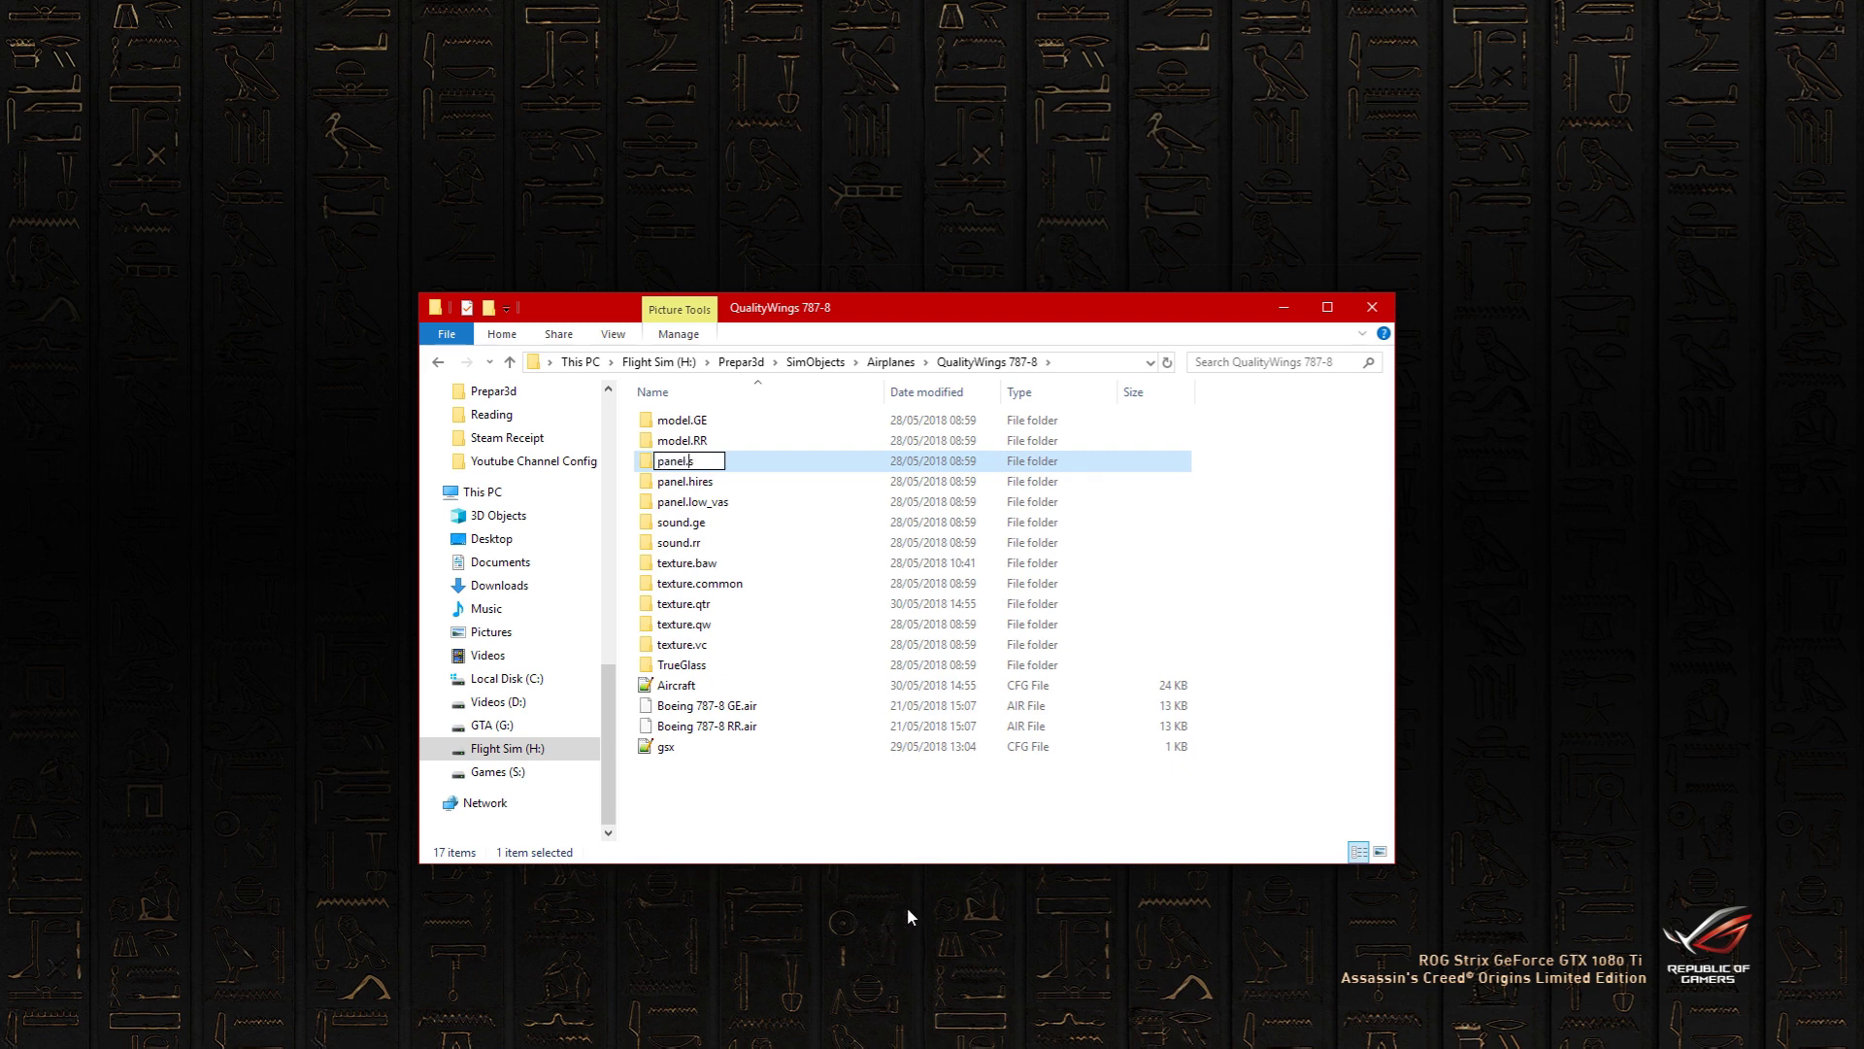
pyautogui.write('std')
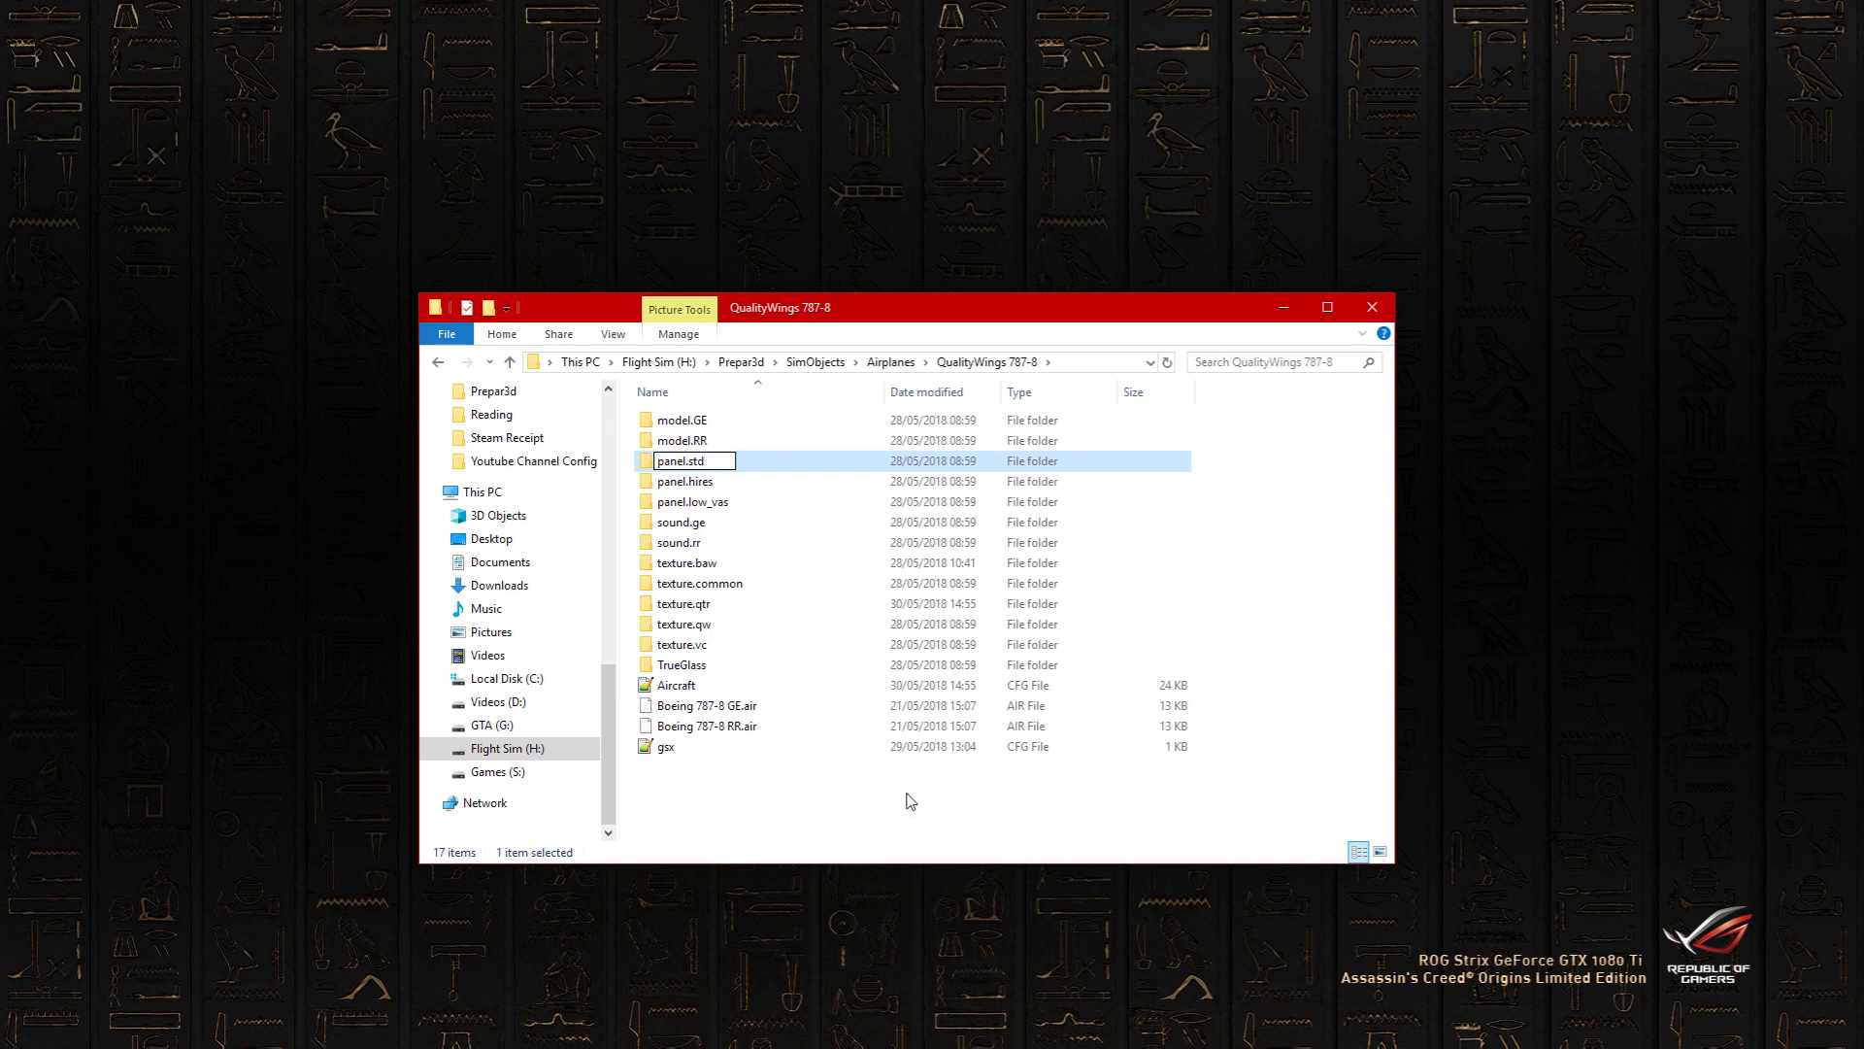
pyautogui.click(685, 460)
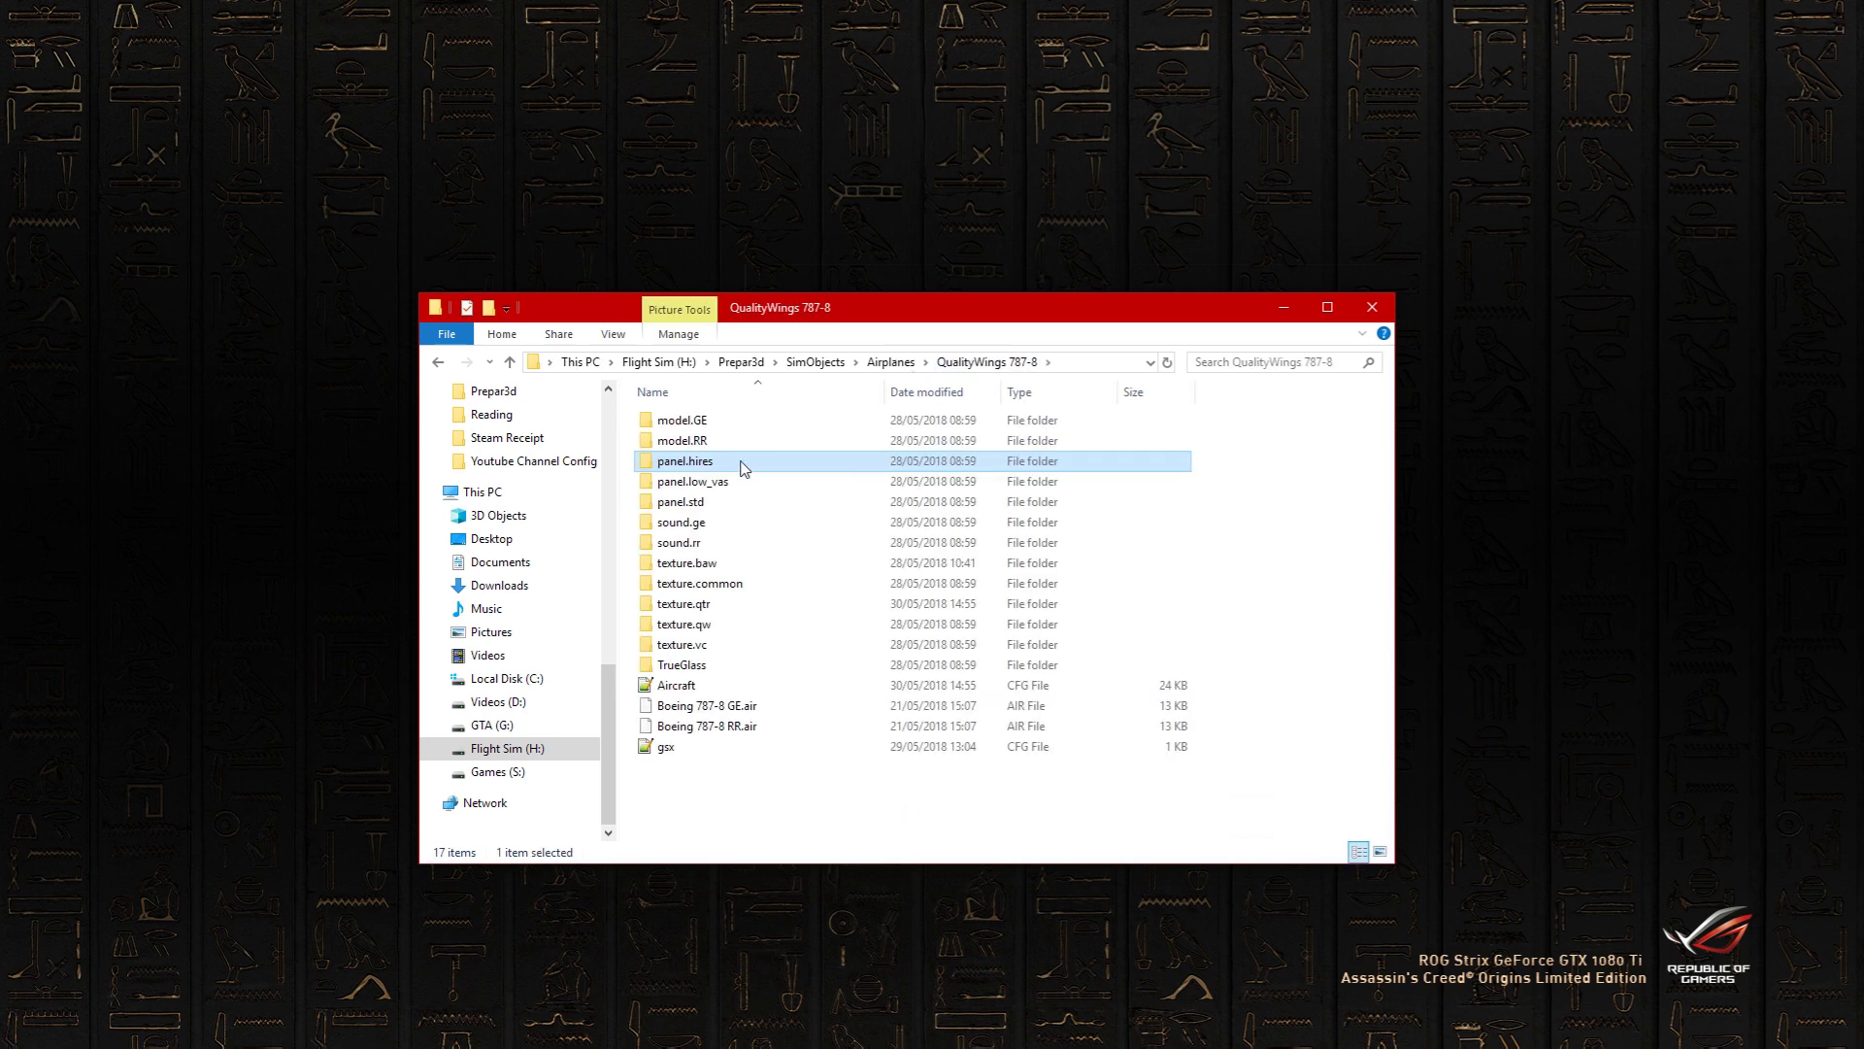
pyautogui.rightClick(686, 460)
pyautogui.write('panel')
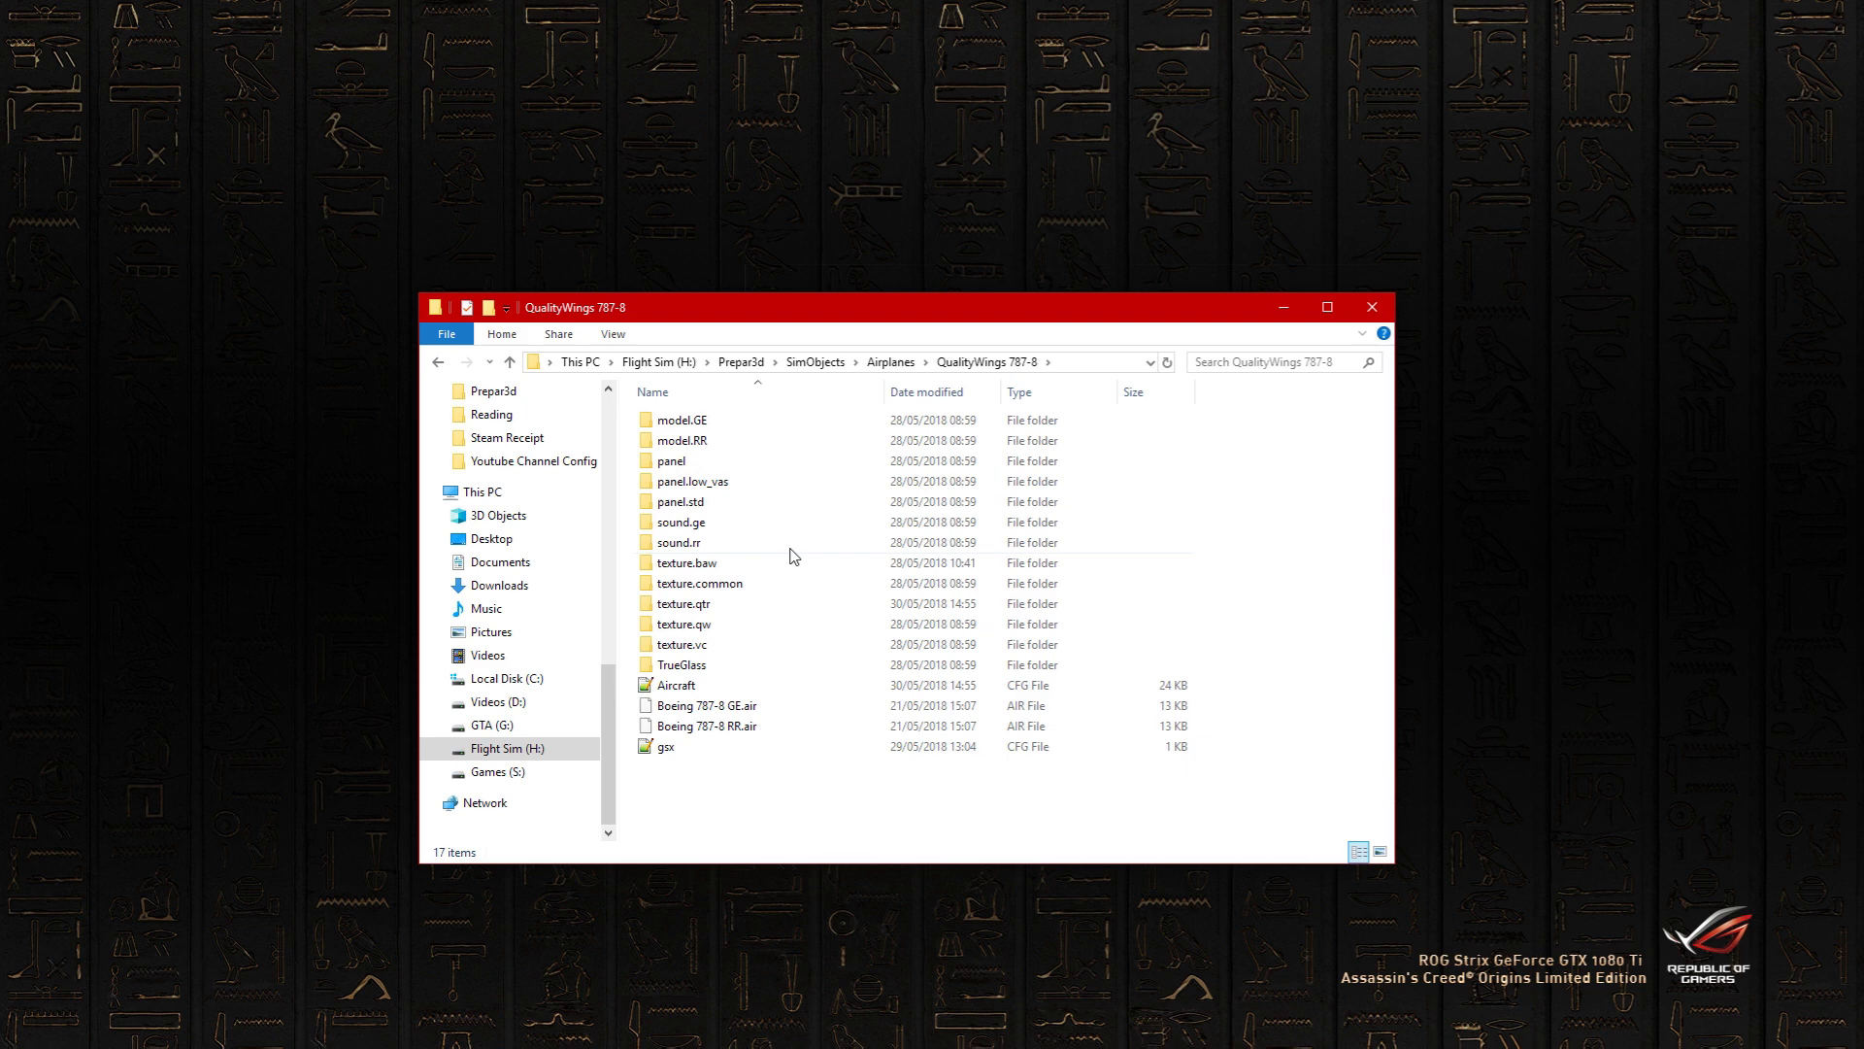
pyautogui.click(691, 481)
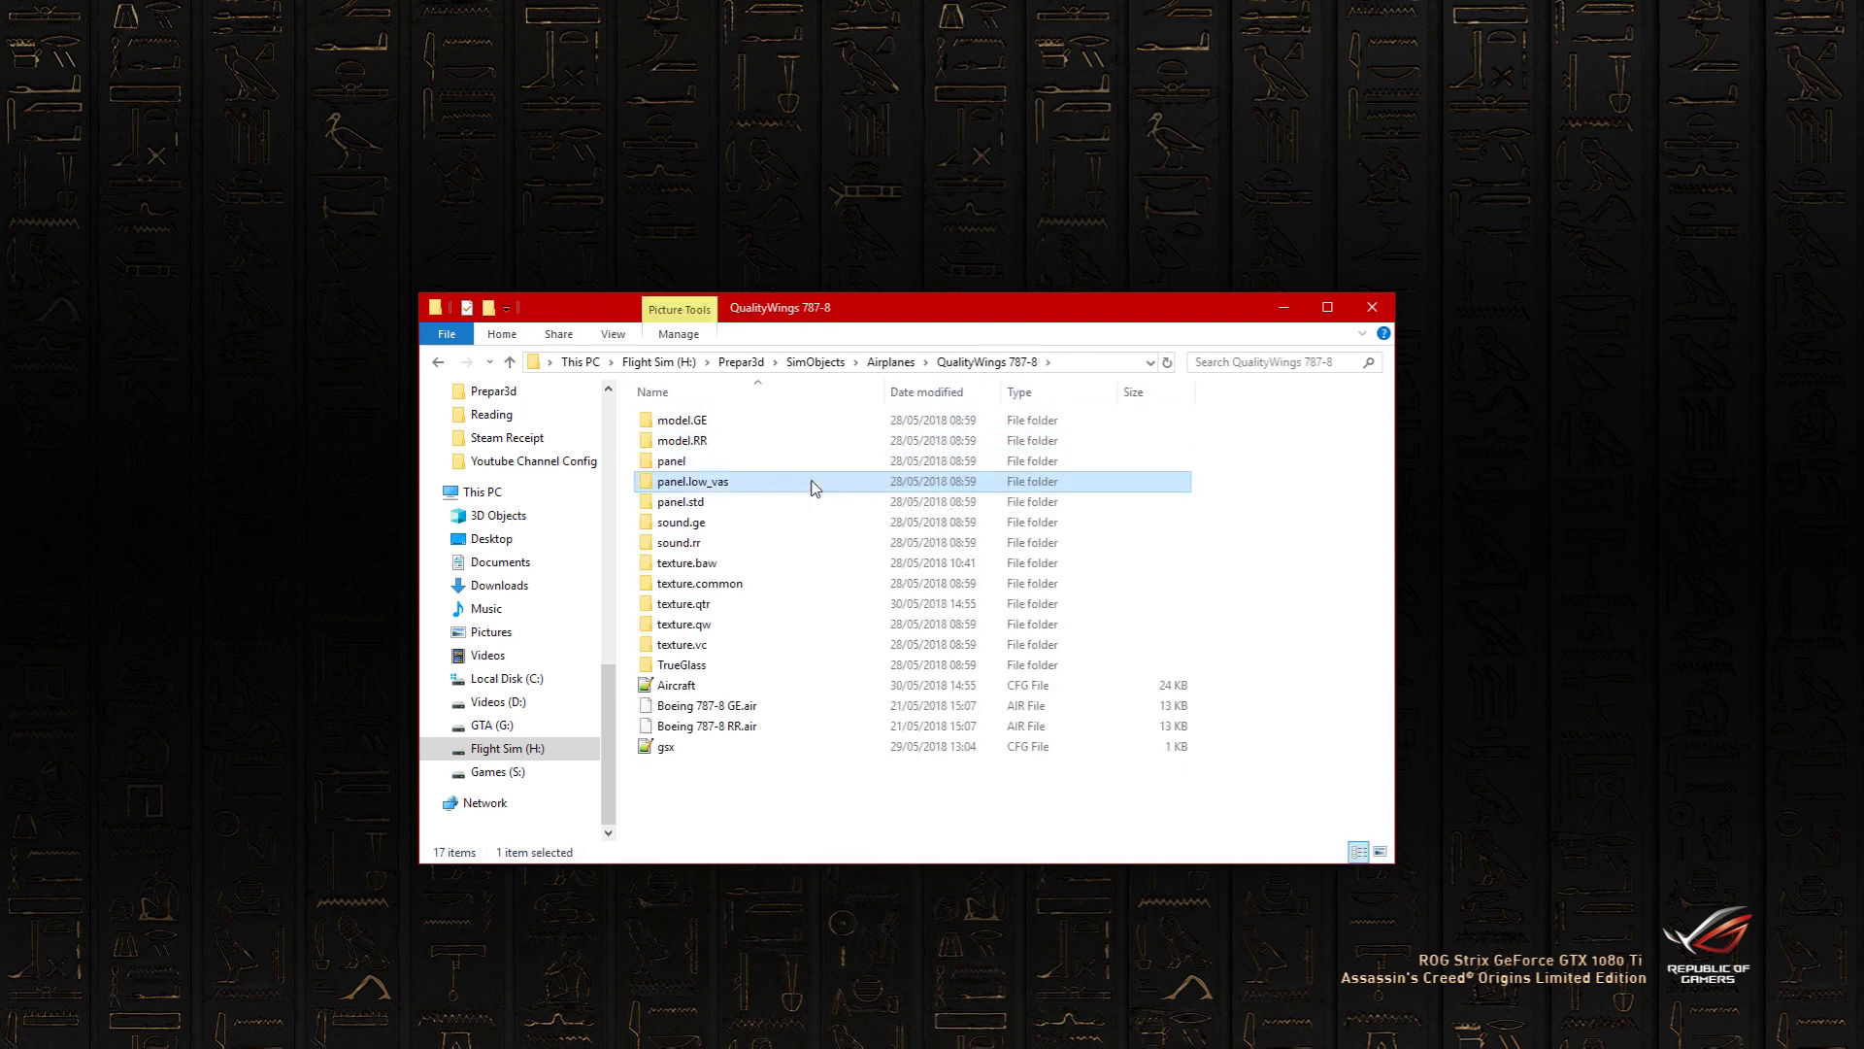
pyautogui.click(681, 501)
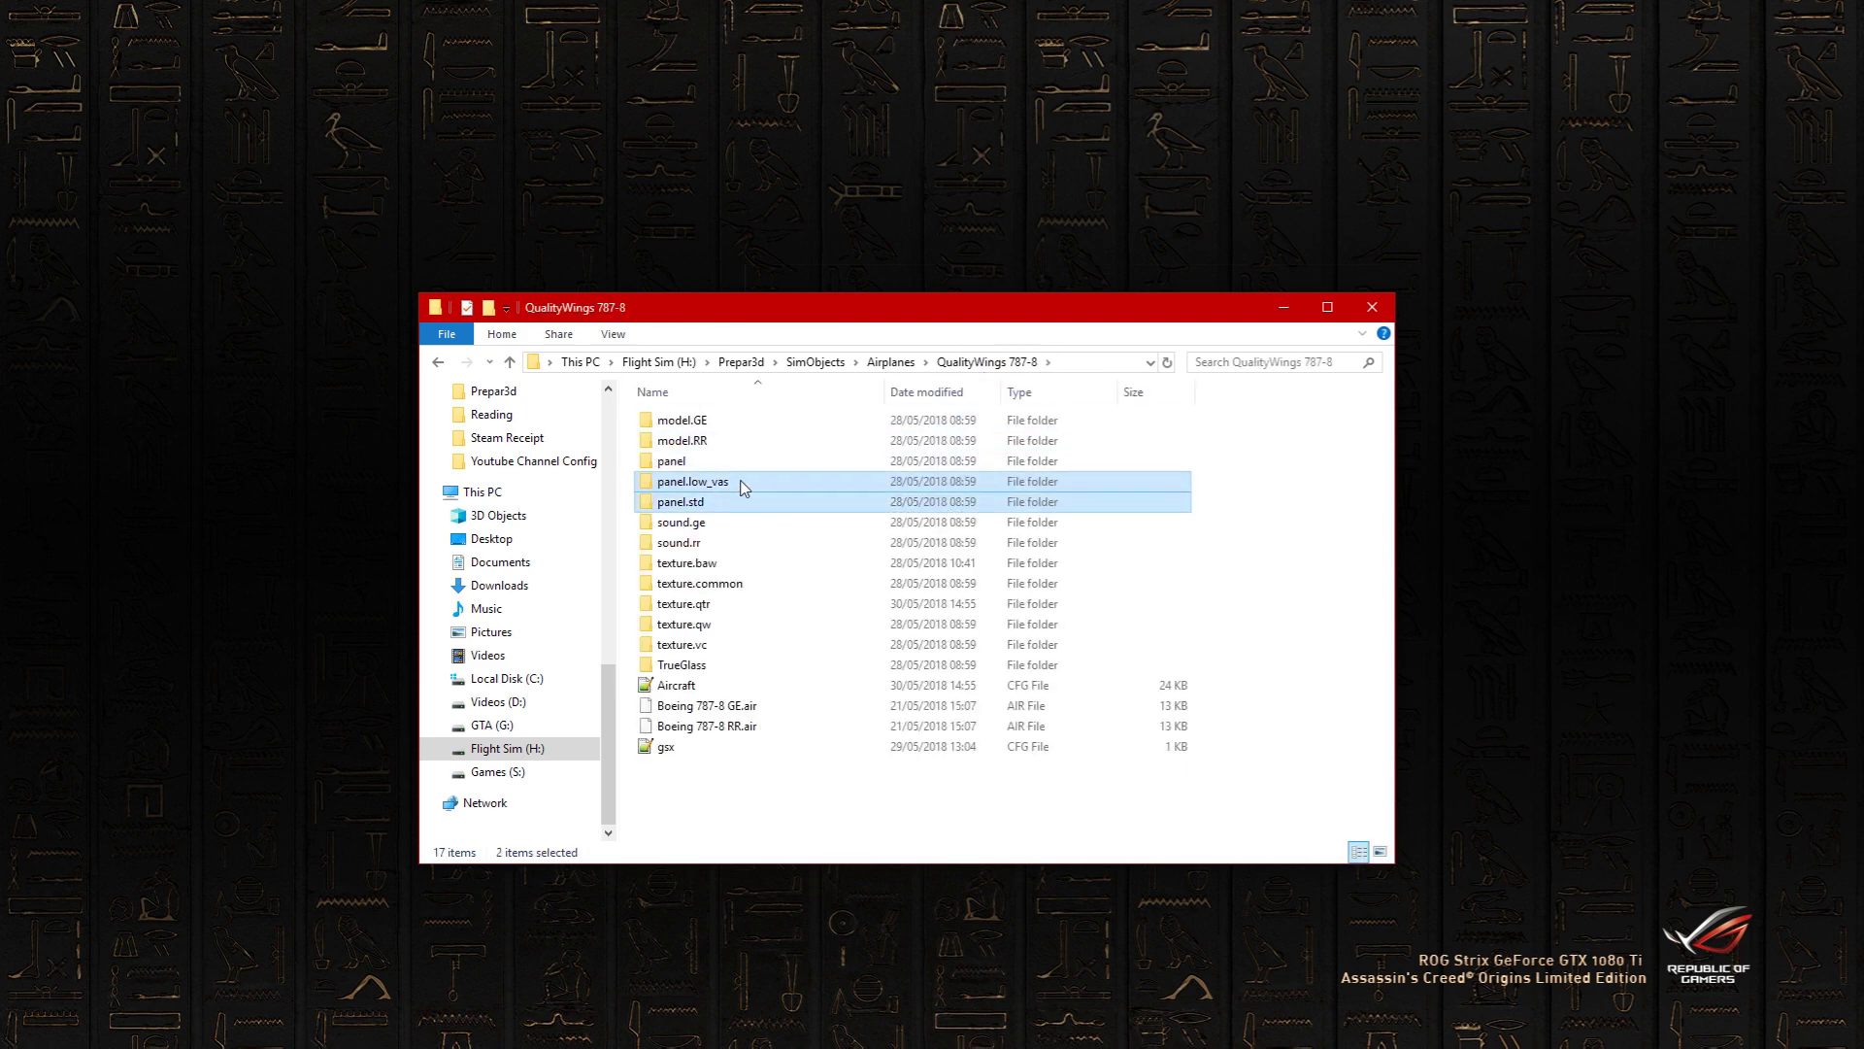
pyautogui.click(680, 501)
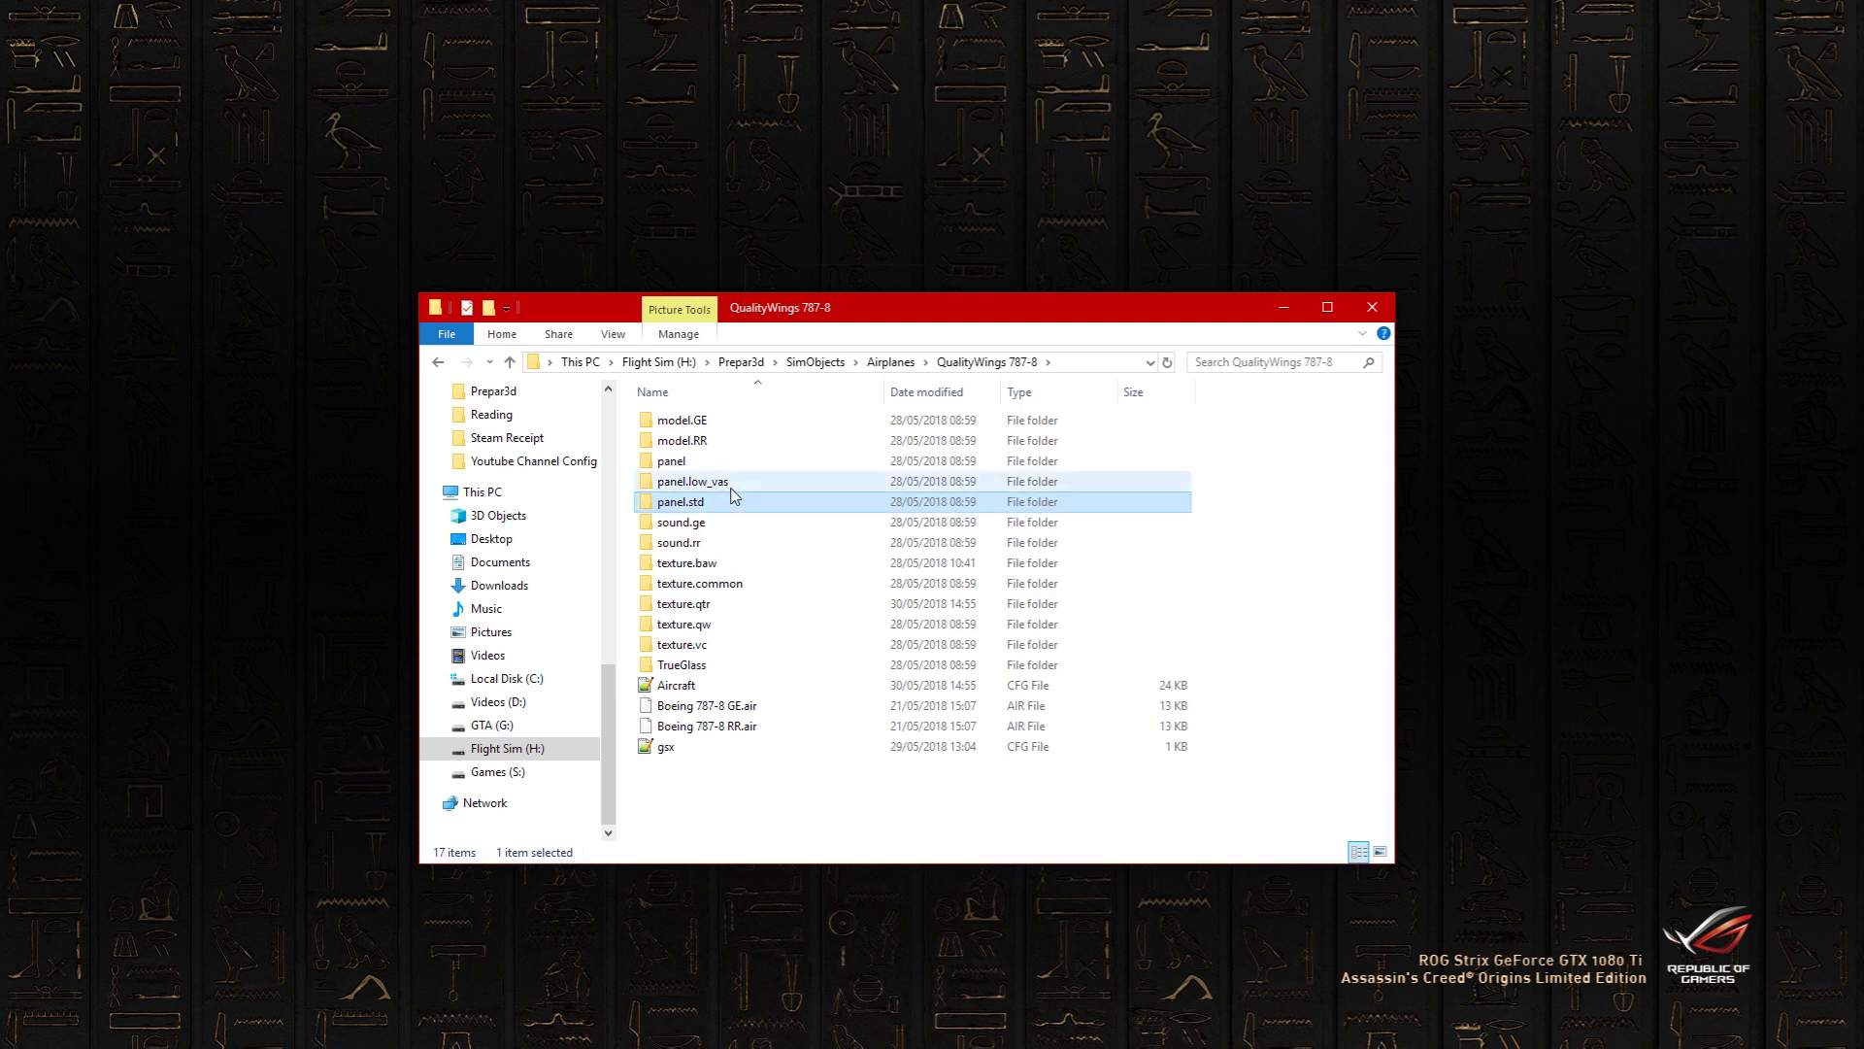
pyautogui.click(691, 482)
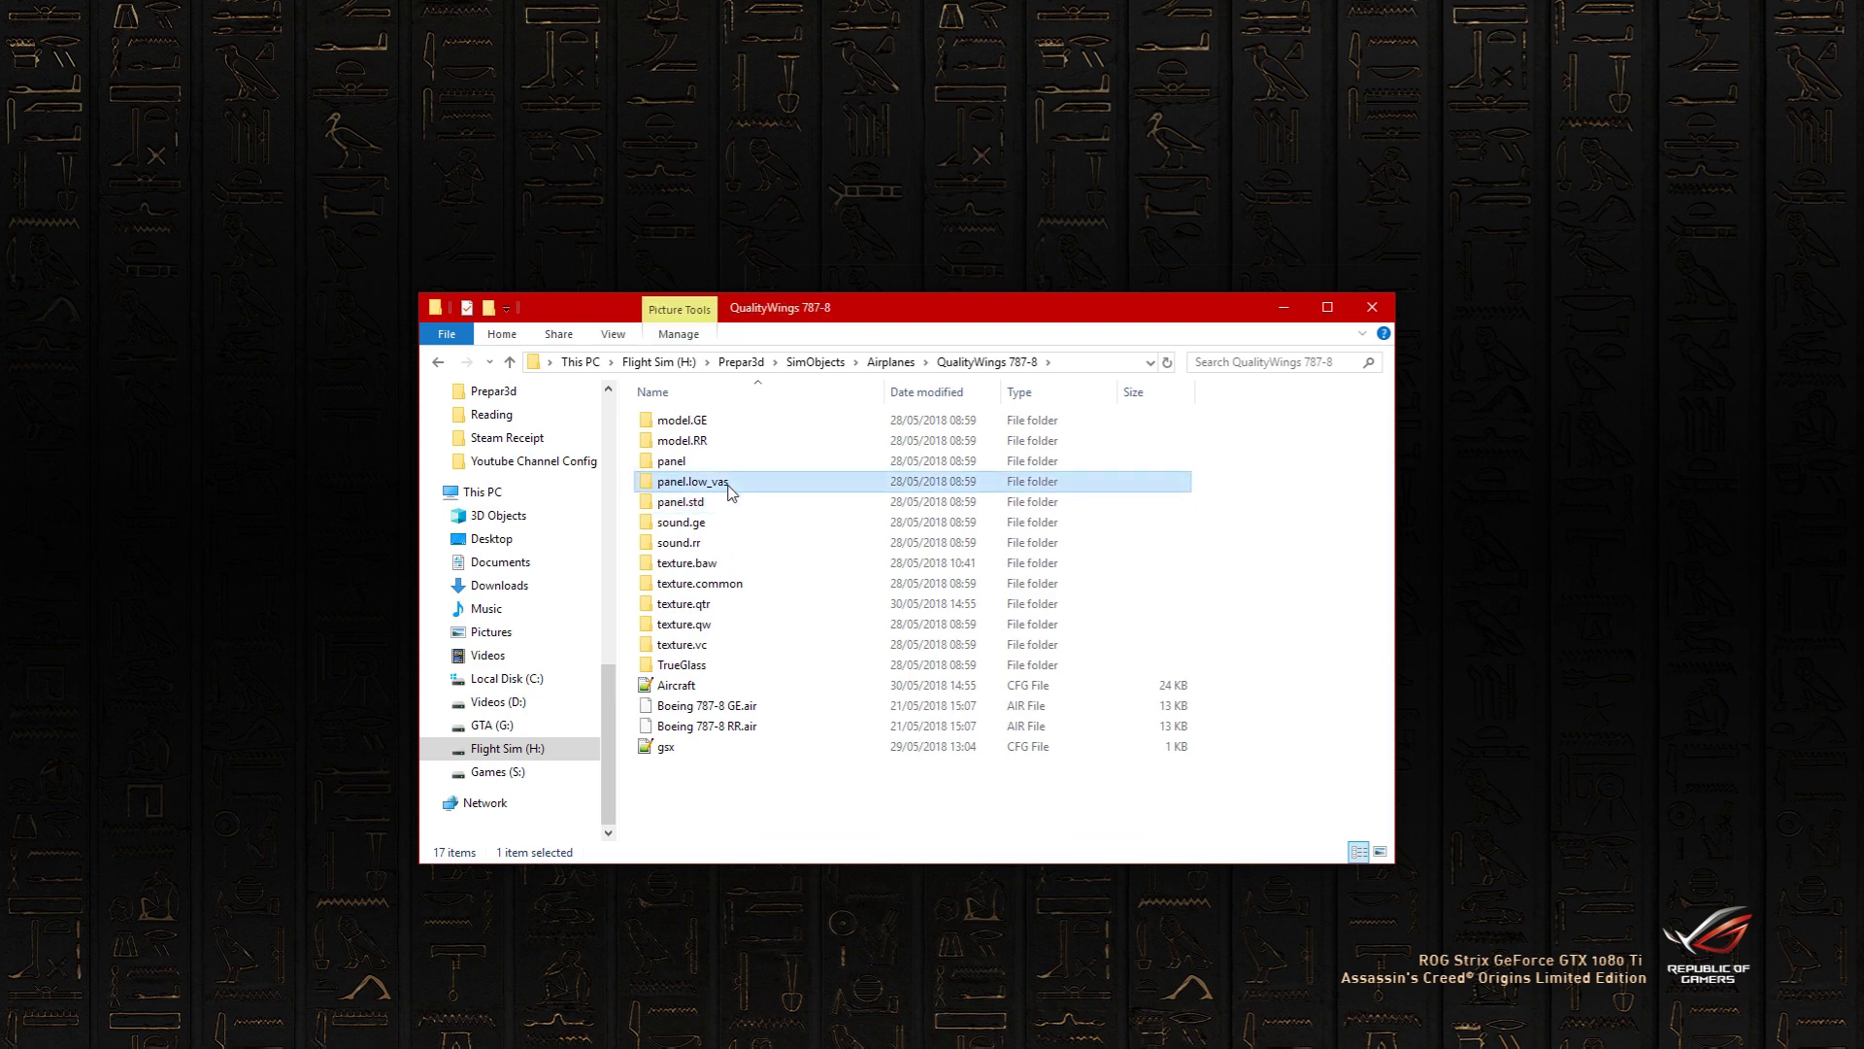
pyautogui.doubleClick(691, 482)
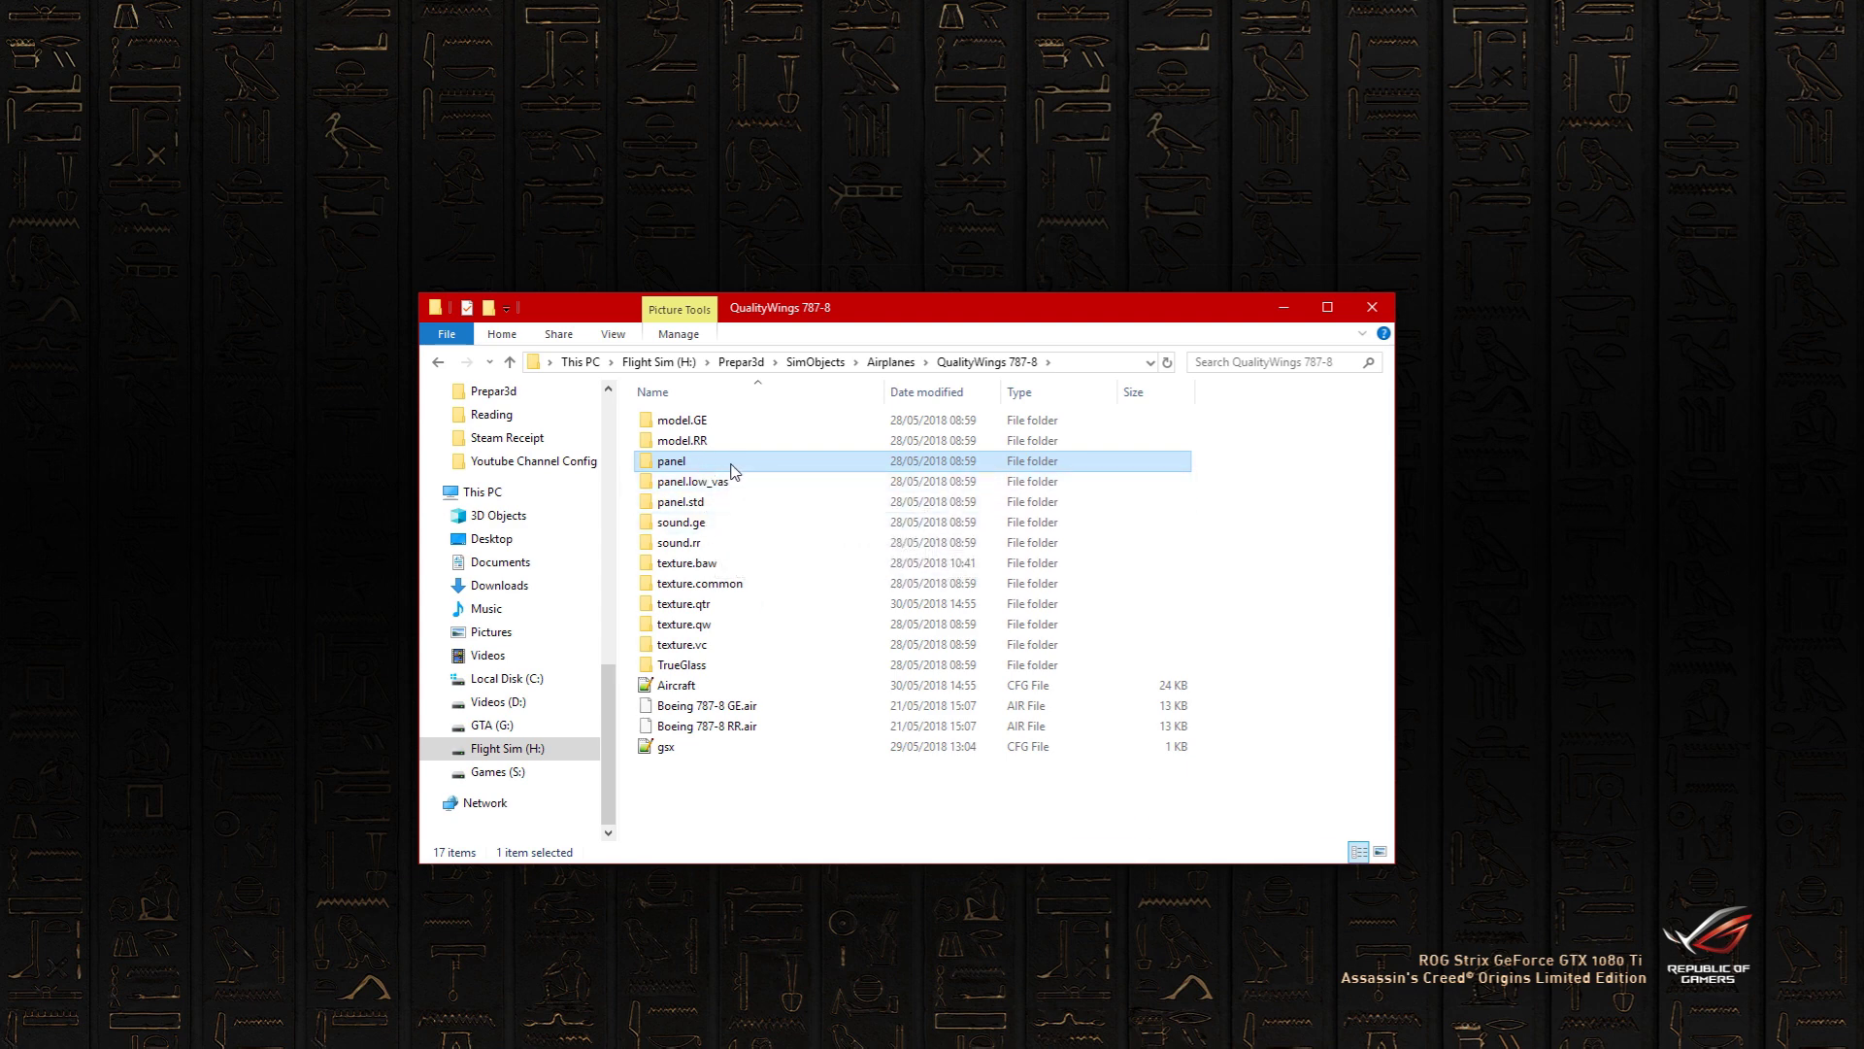
pyautogui.doubleClick(689, 481)
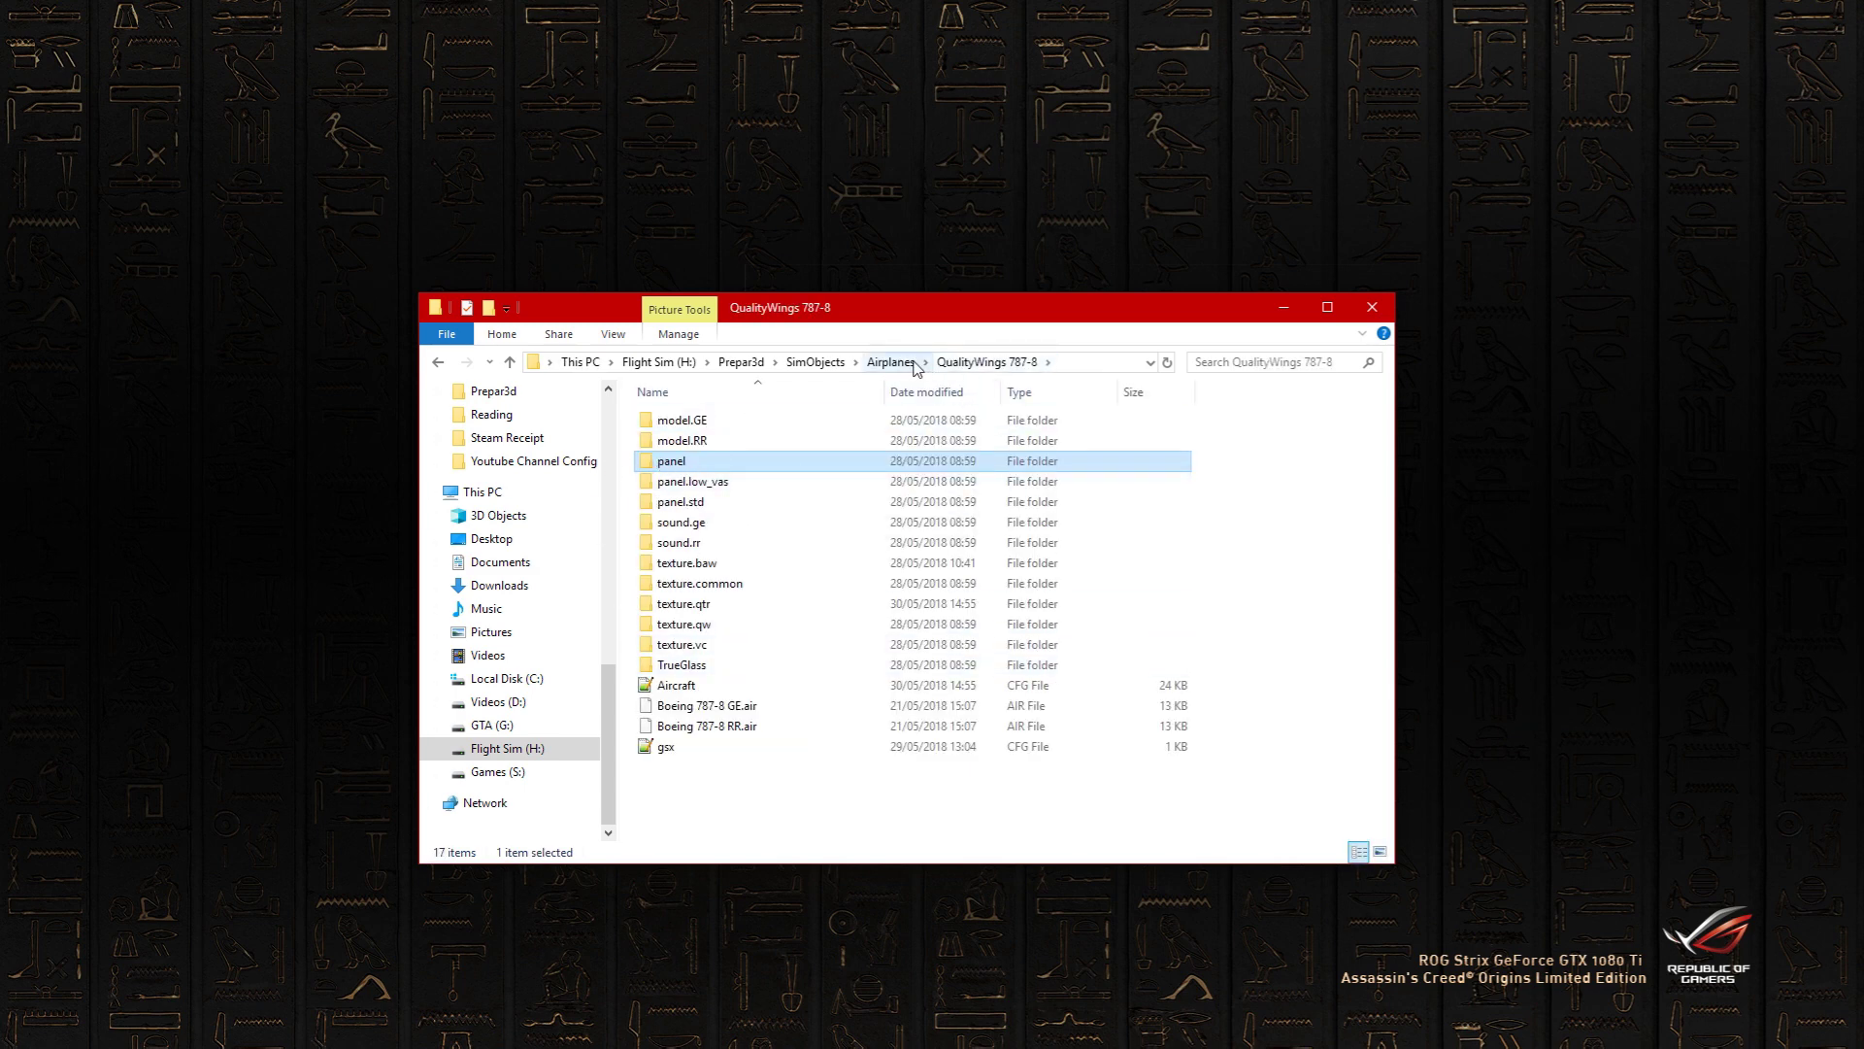
pyautogui.click(891, 361)
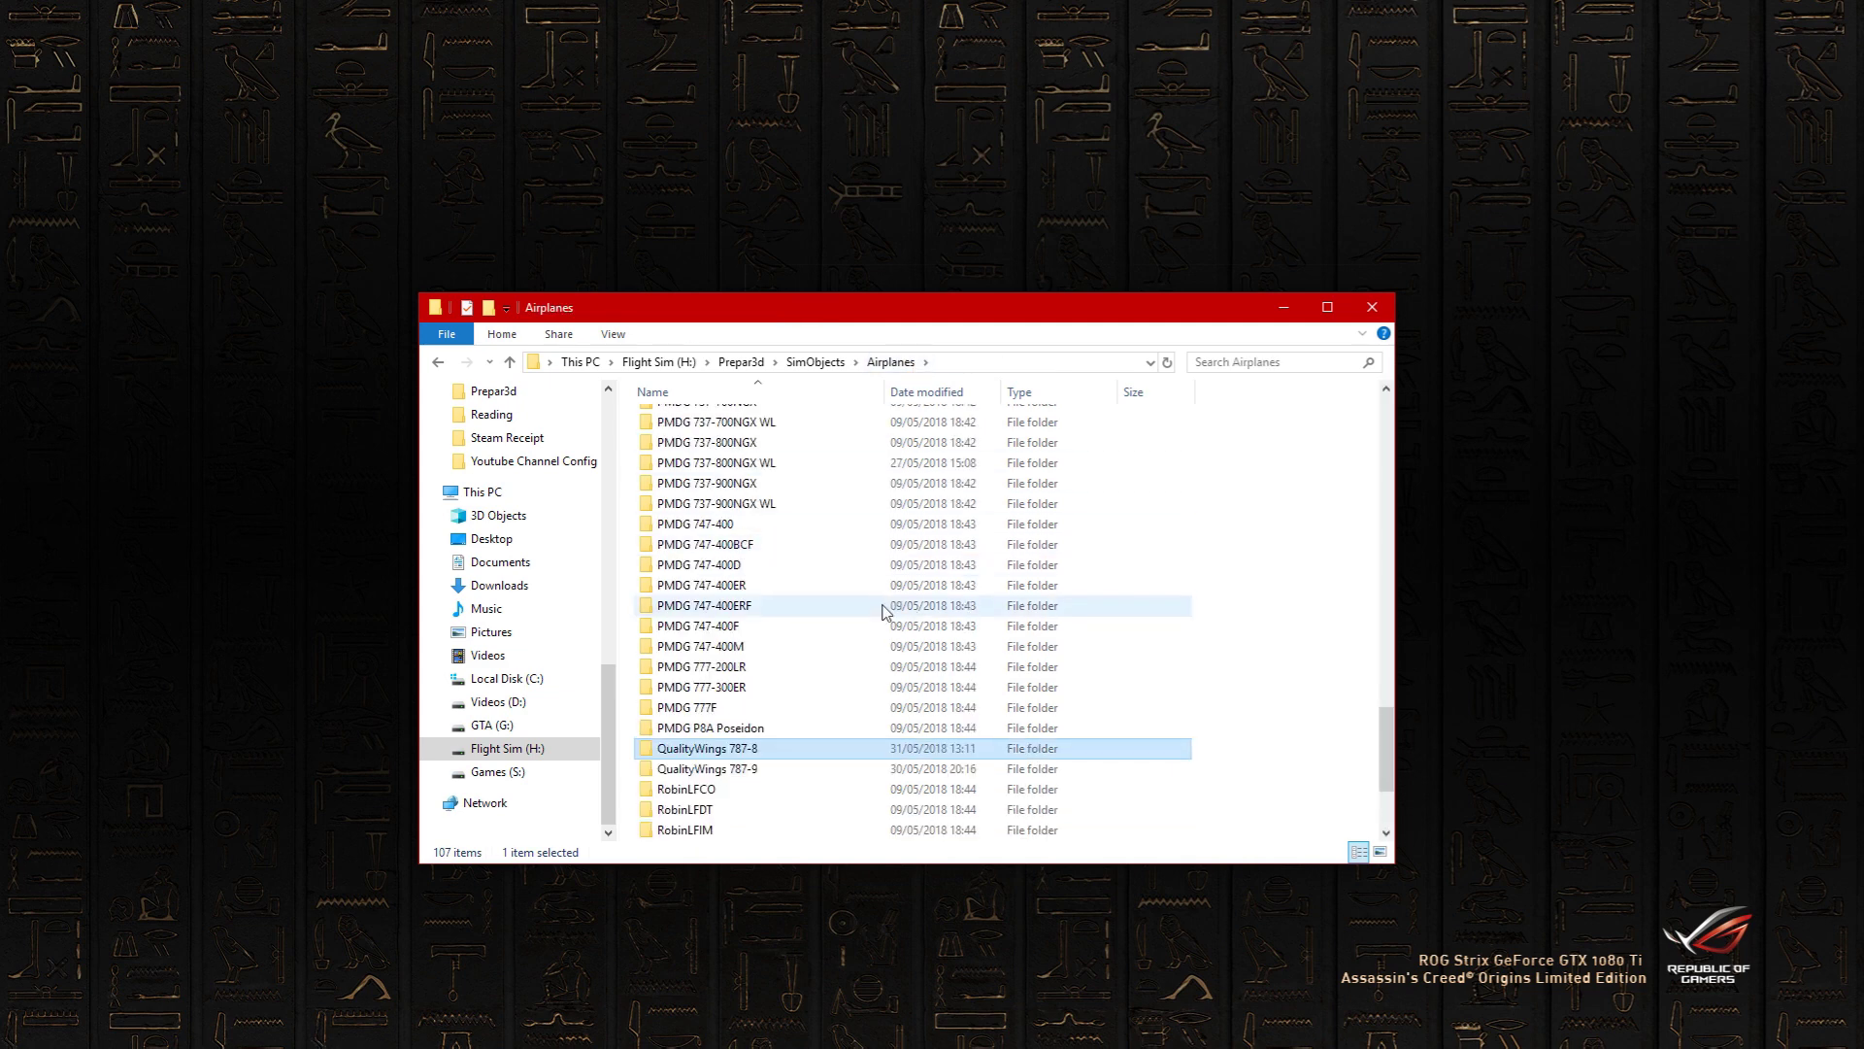
pyautogui.doubleClick(707, 769)
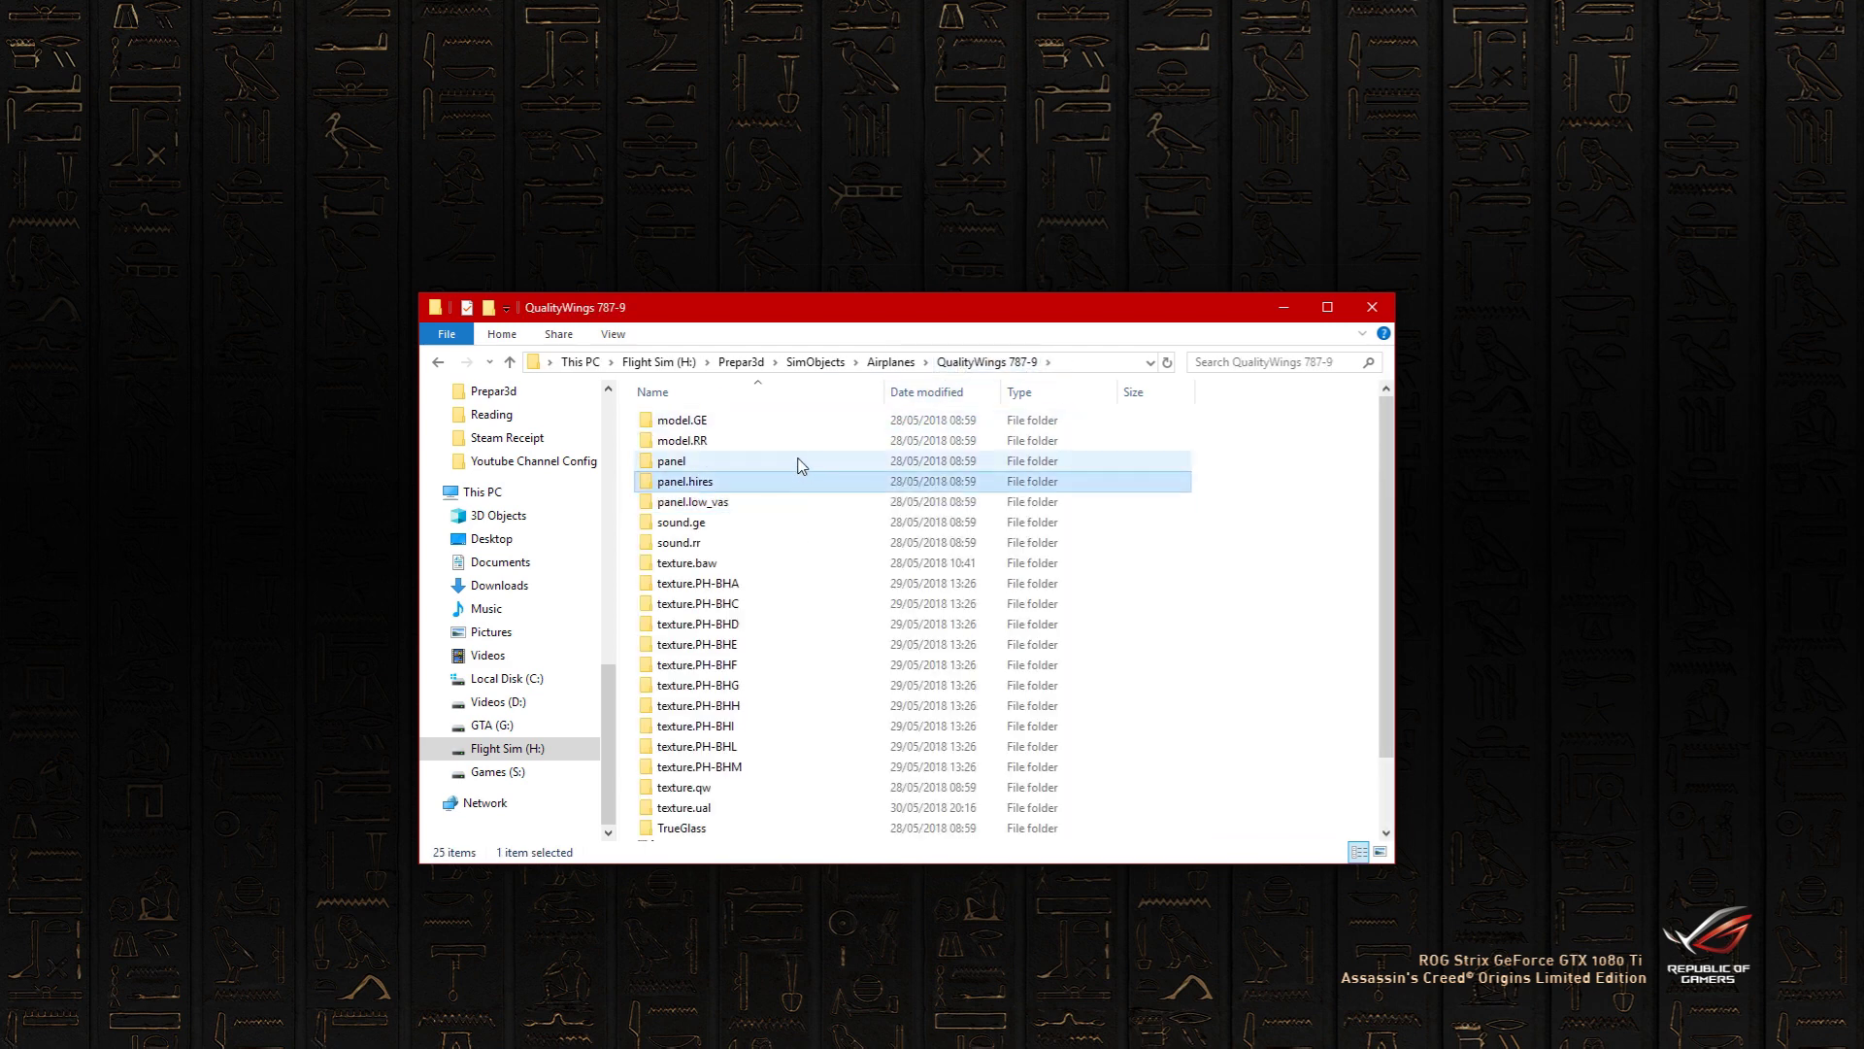
pyautogui.click(670, 462)
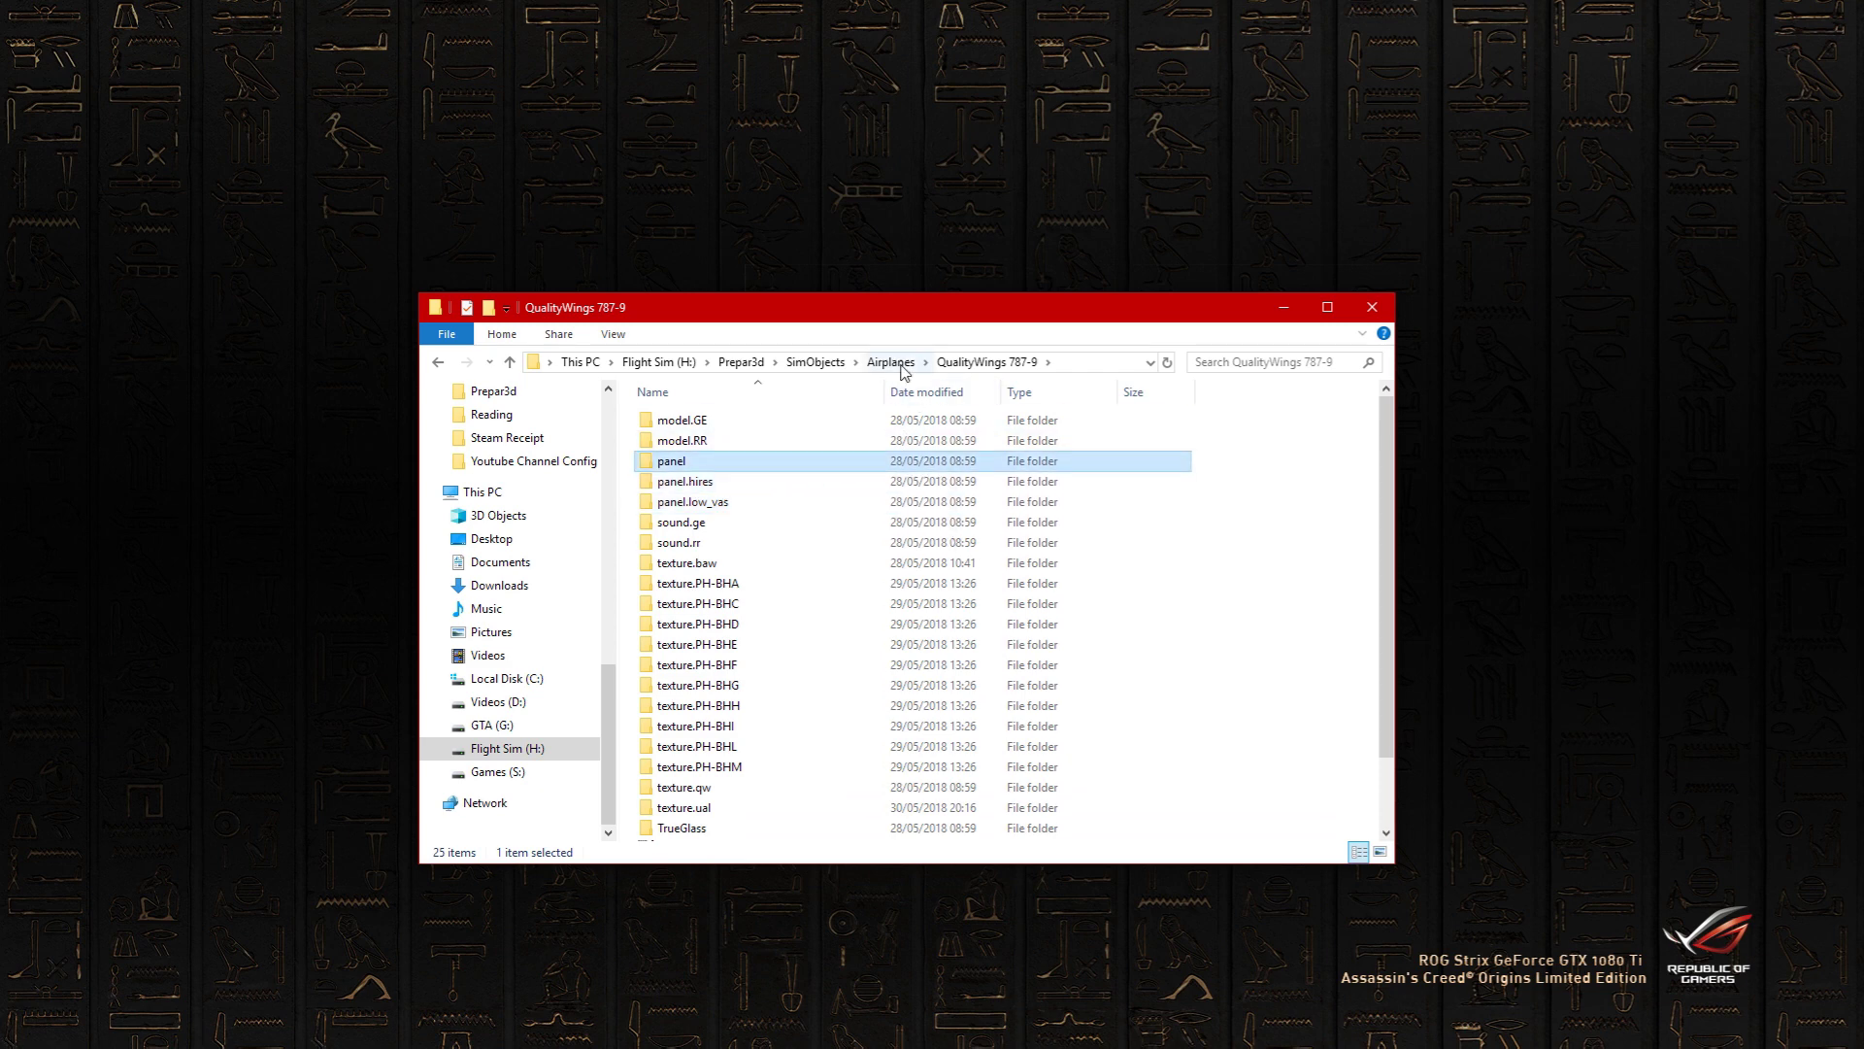
pyautogui.click(889, 361)
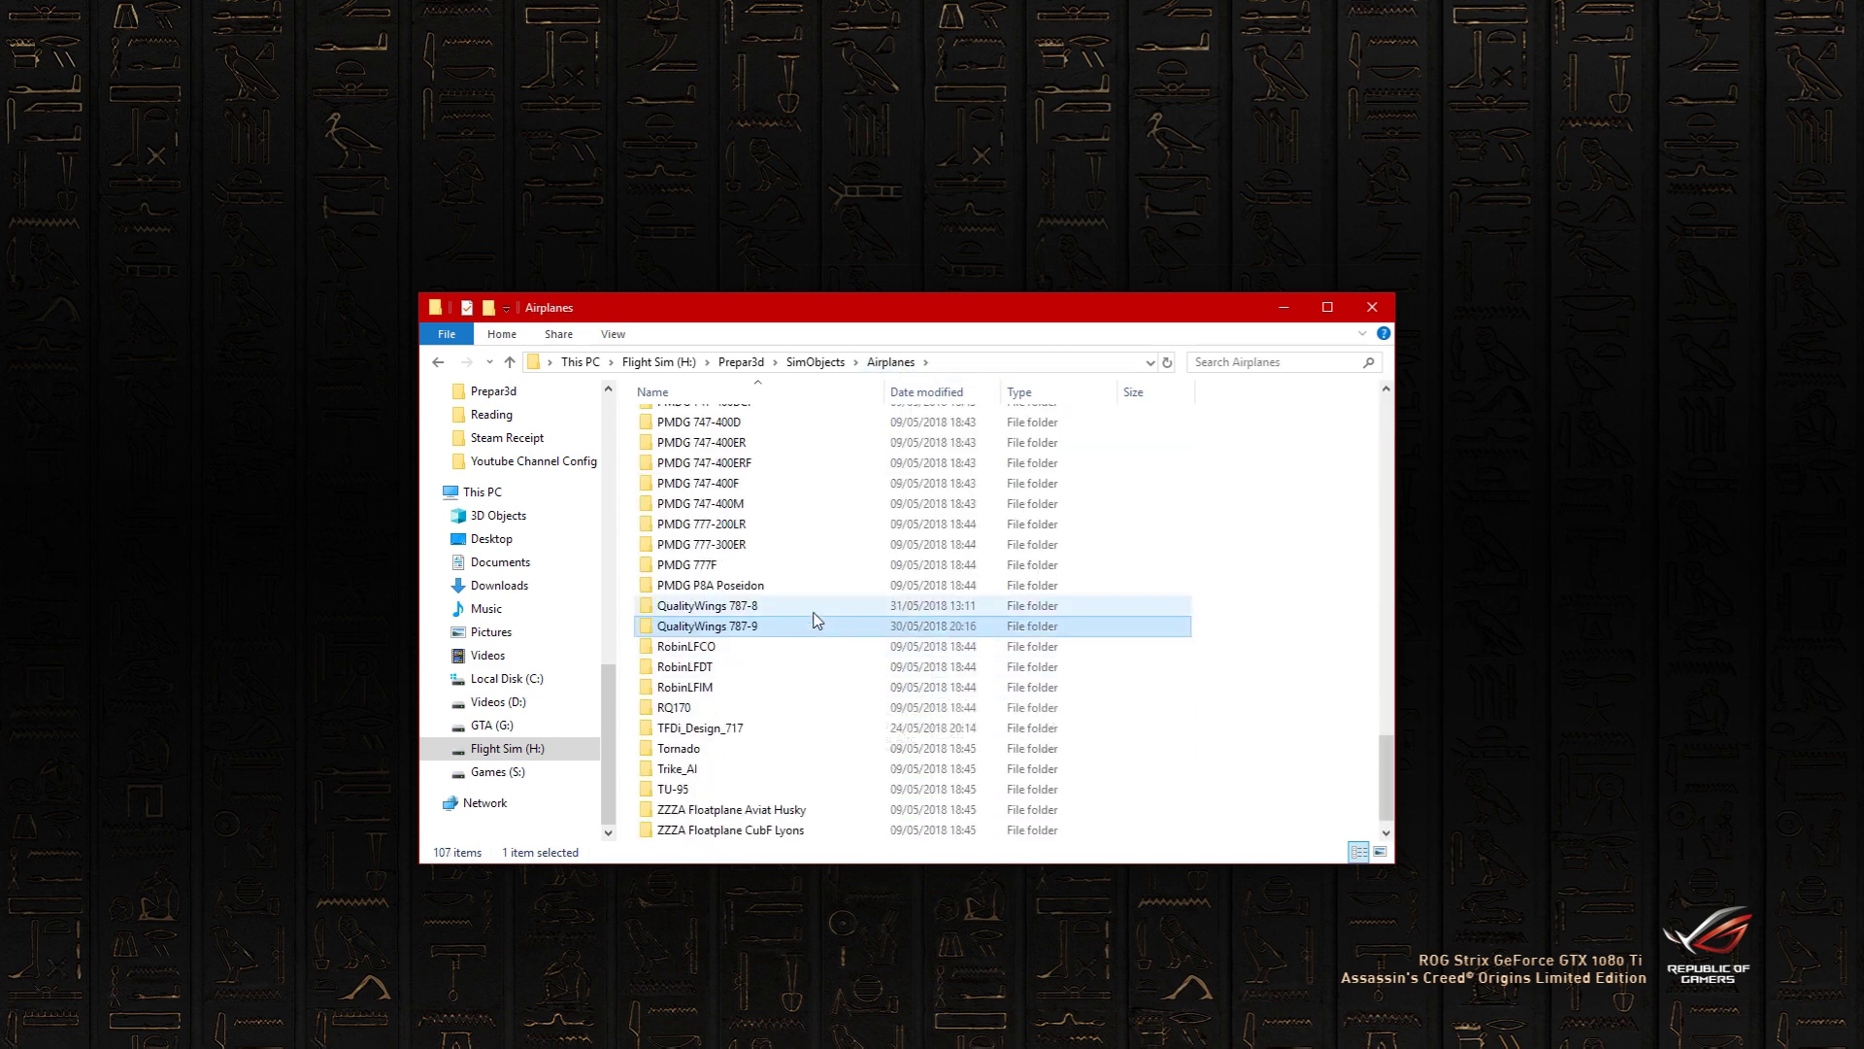
pyautogui.doubleClick(718, 605)
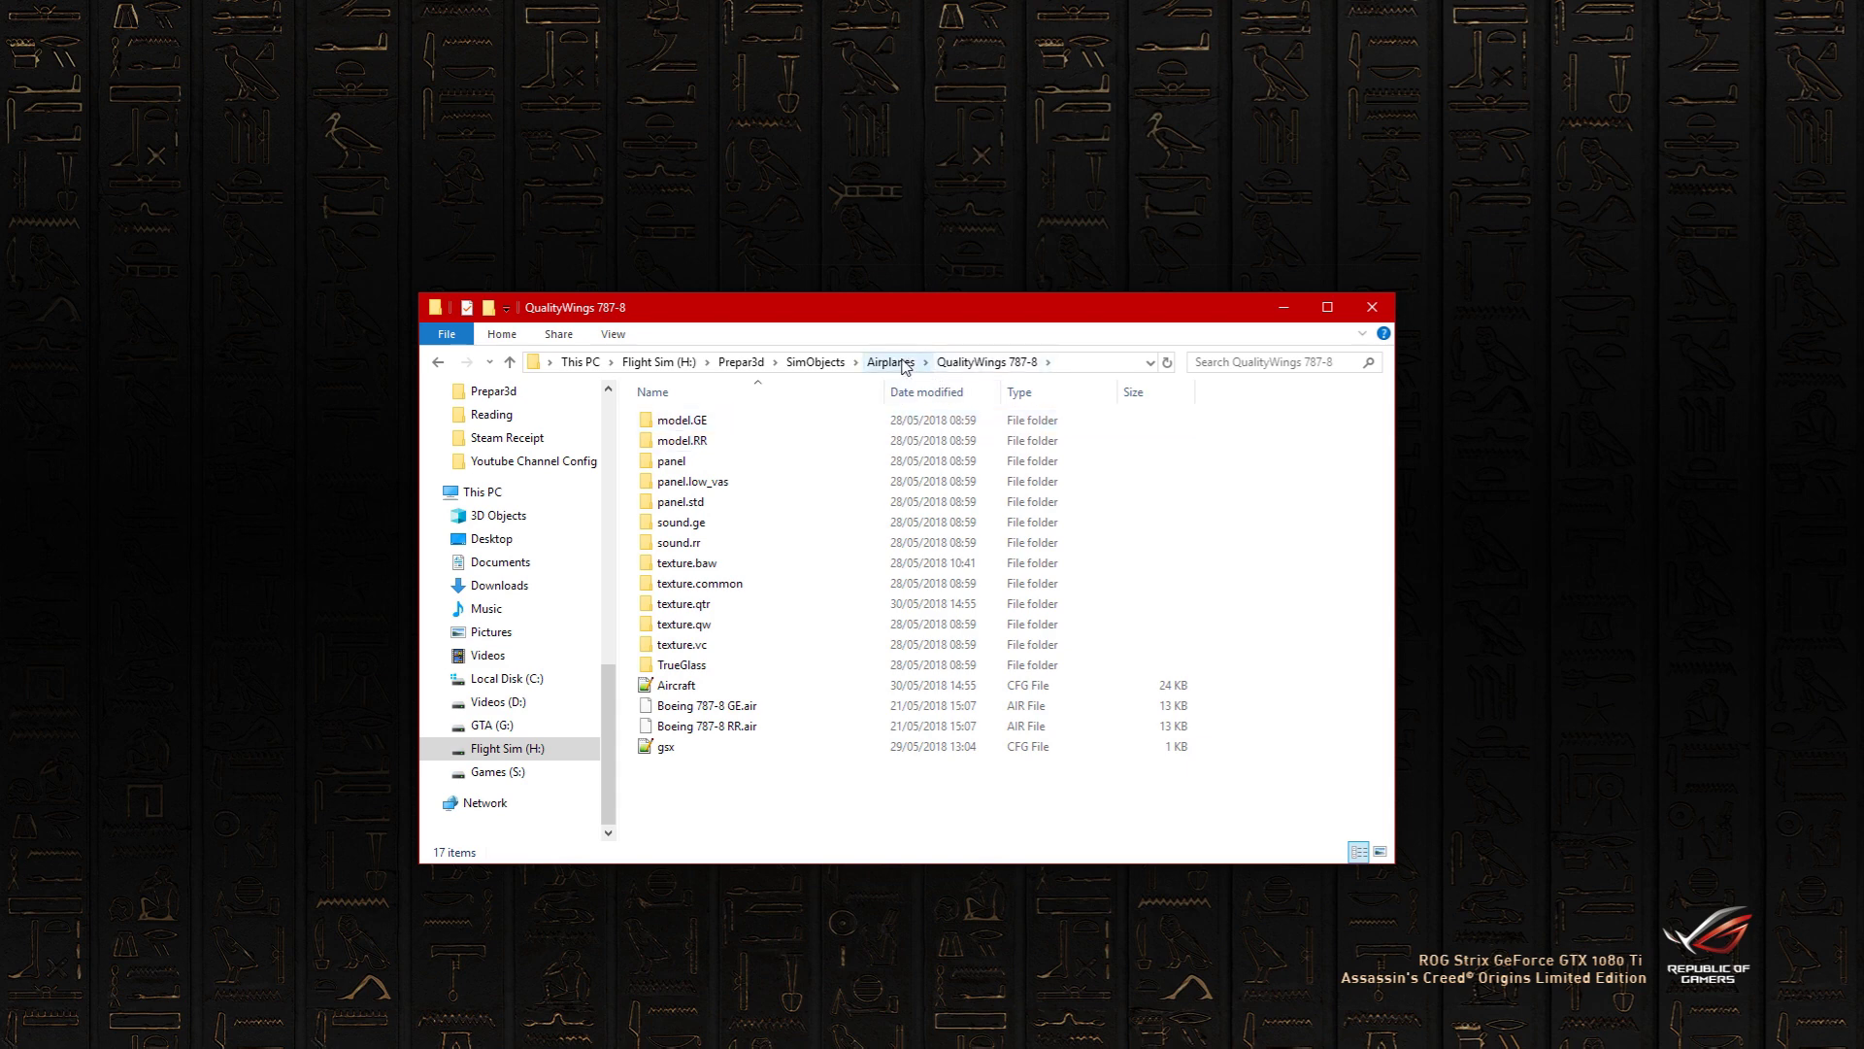
pyautogui.click(889, 361)
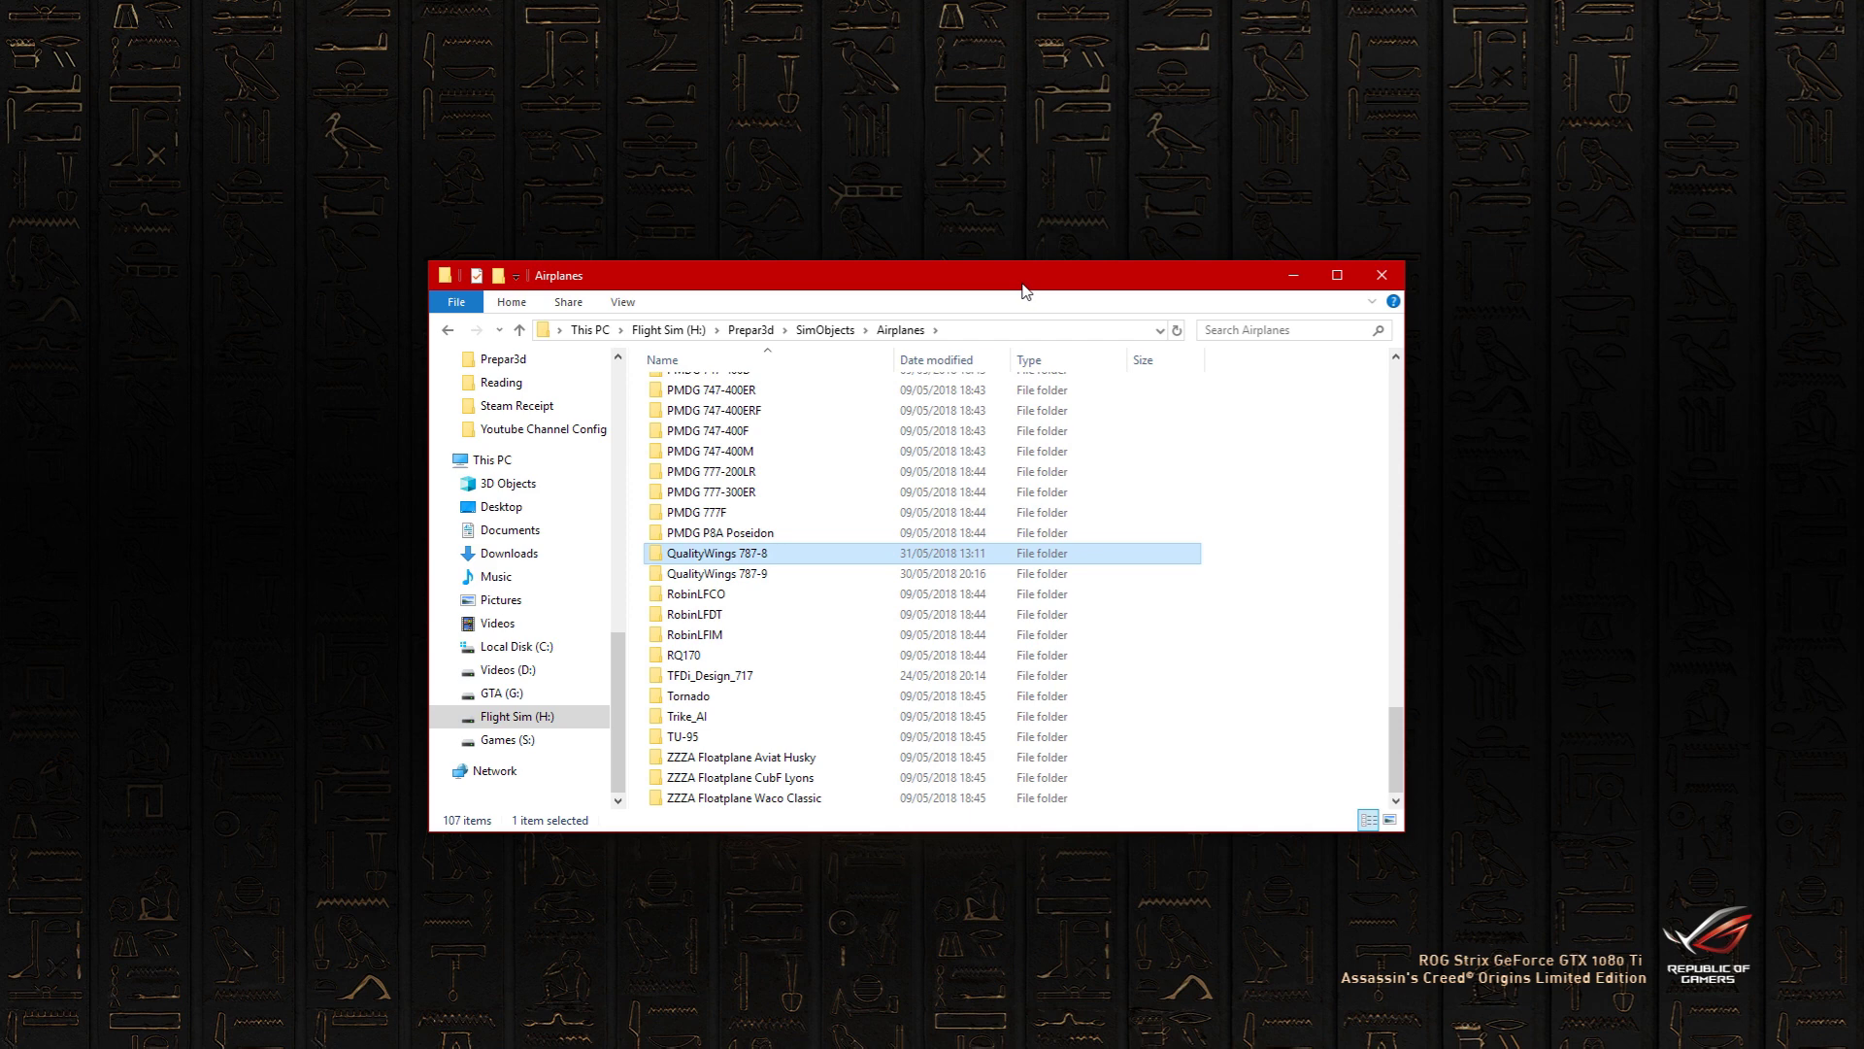
pyautogui.doubleClick(718, 551)
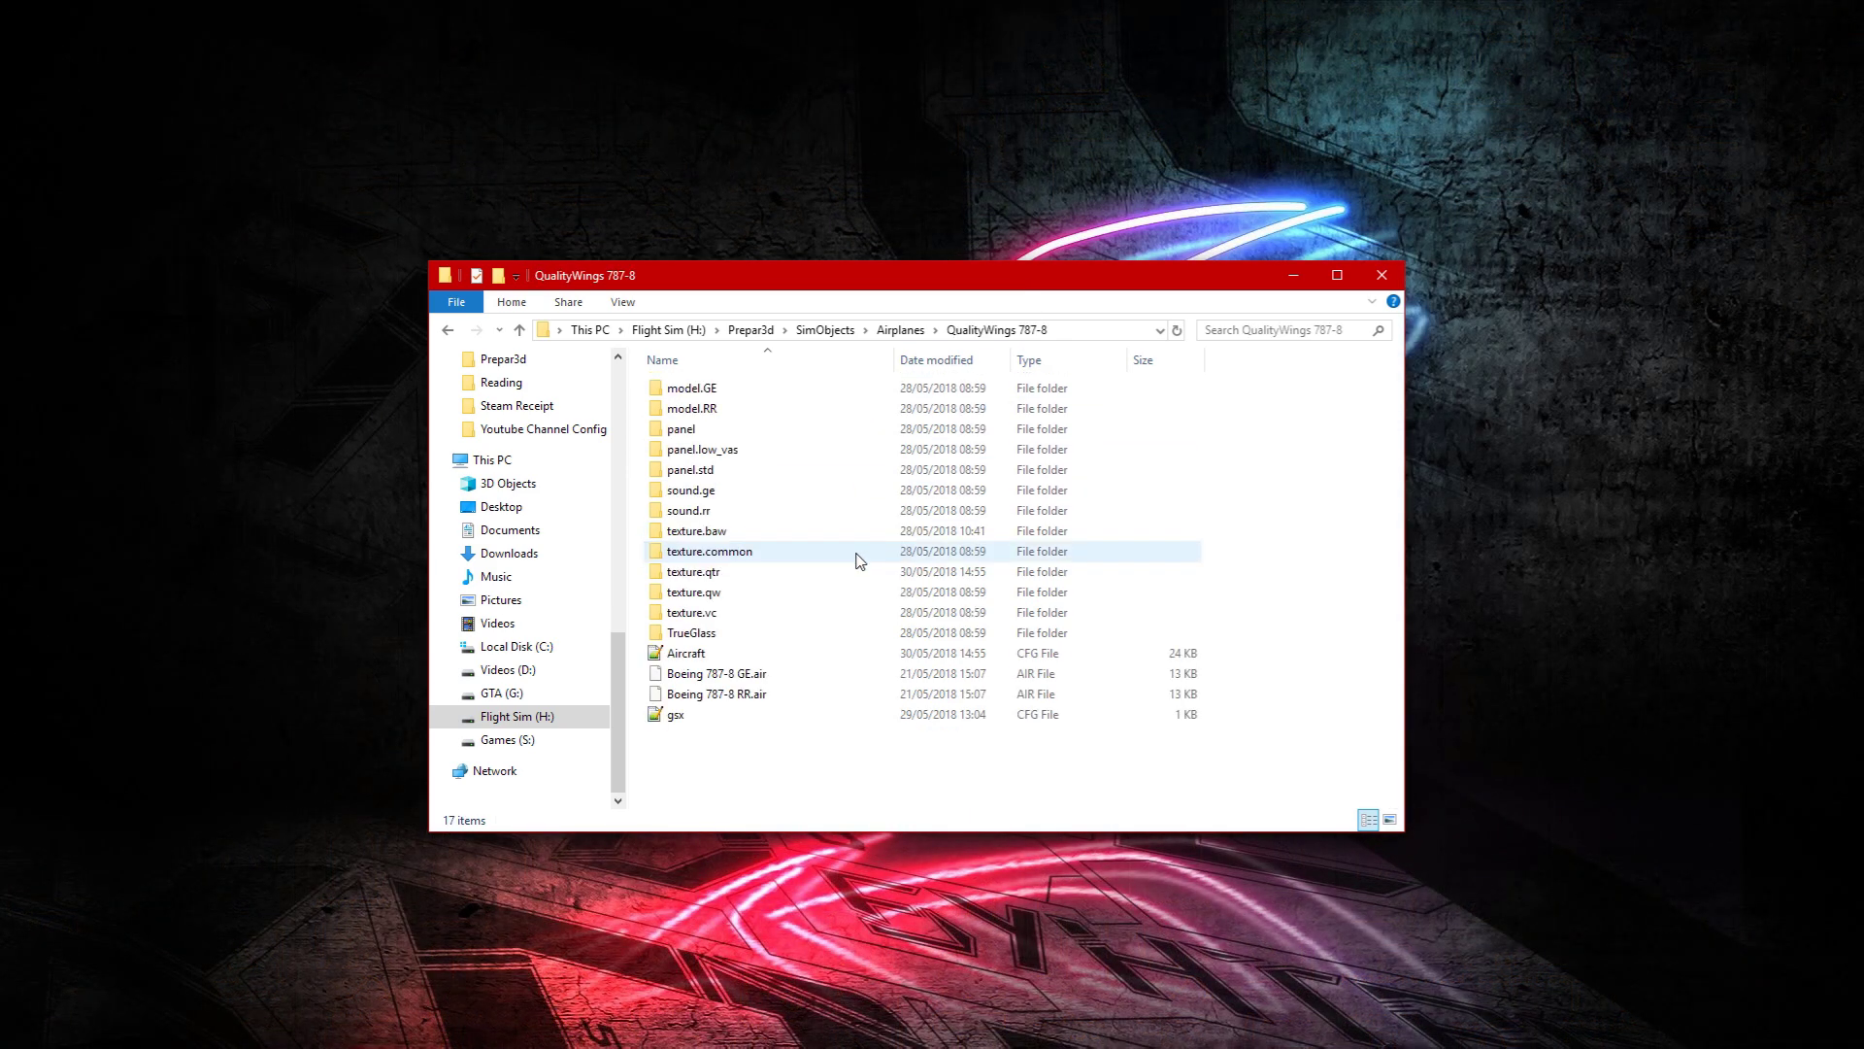